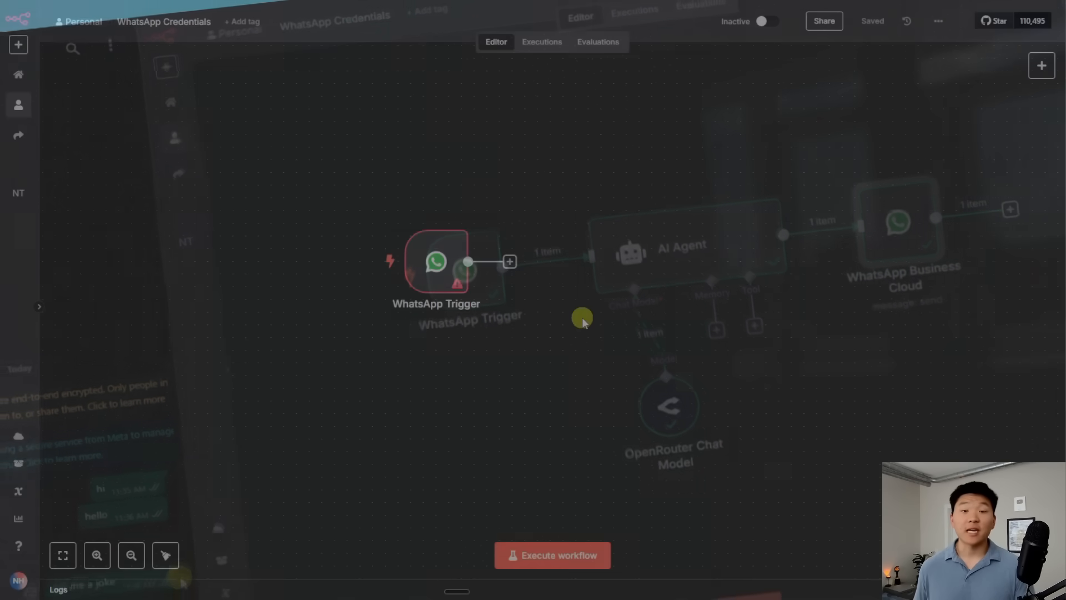
- Open the WhatsApp Trigger node's parameters and choose Create new credential
double_click(436, 262)
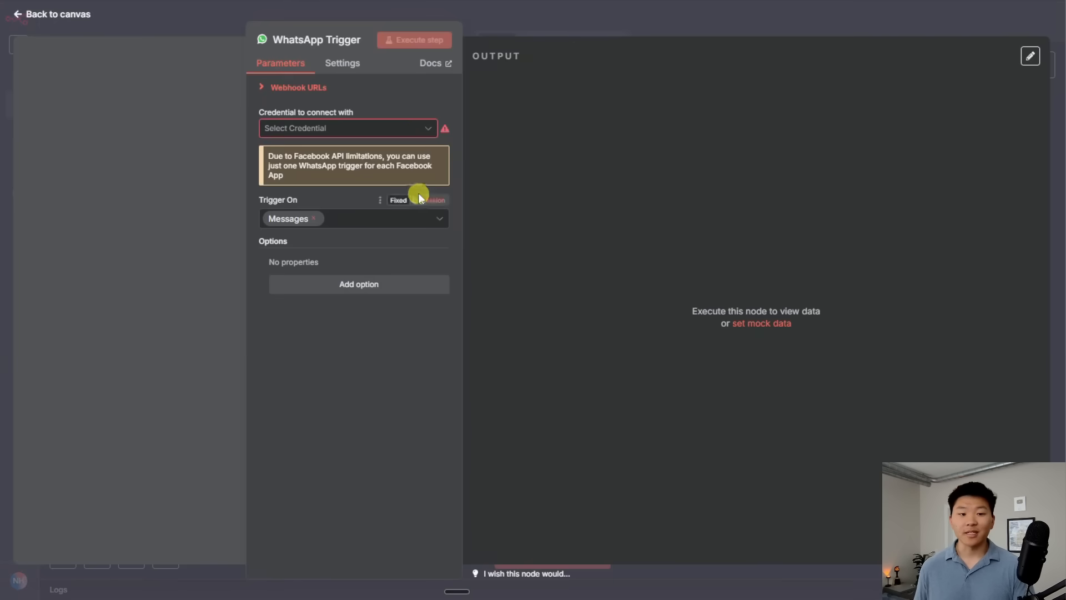
click(348, 128)
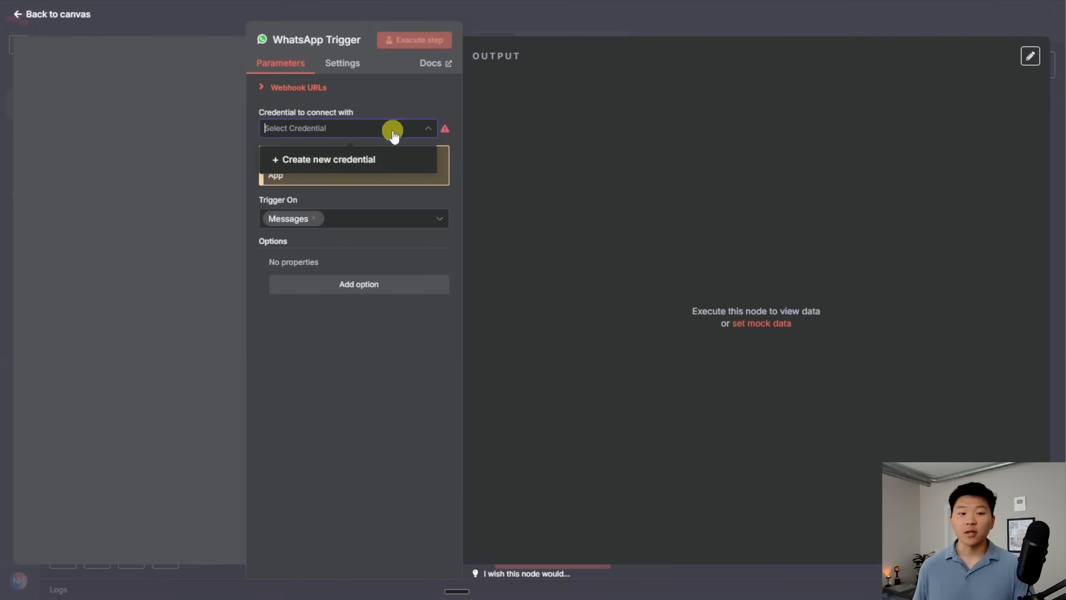
click(328, 159)
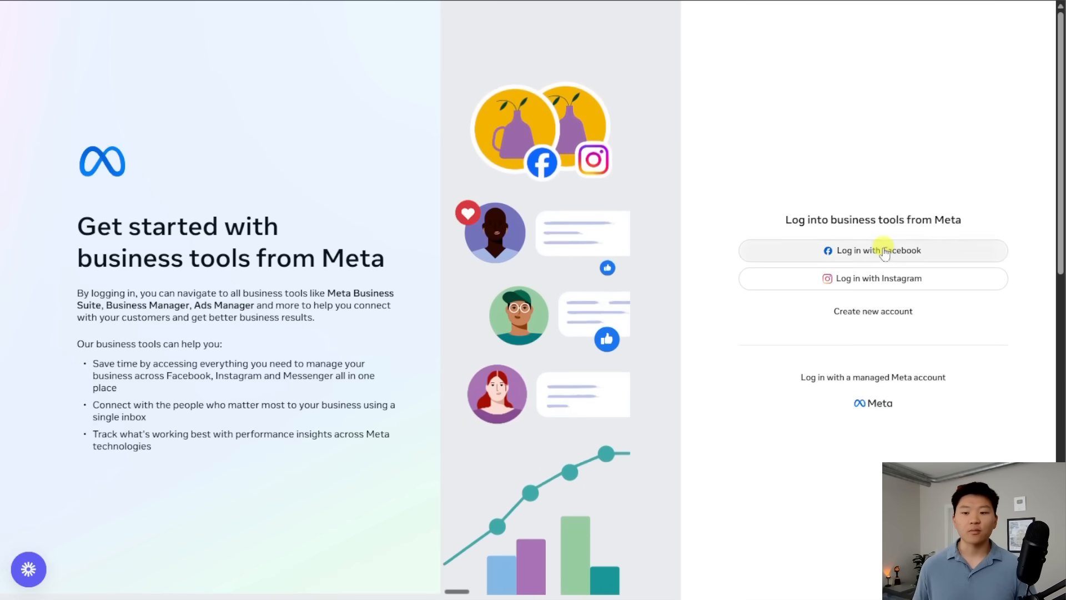
- Log in via Facebook and open herkulesdetailing's business portfolio settings on Users > People
click(872, 250)
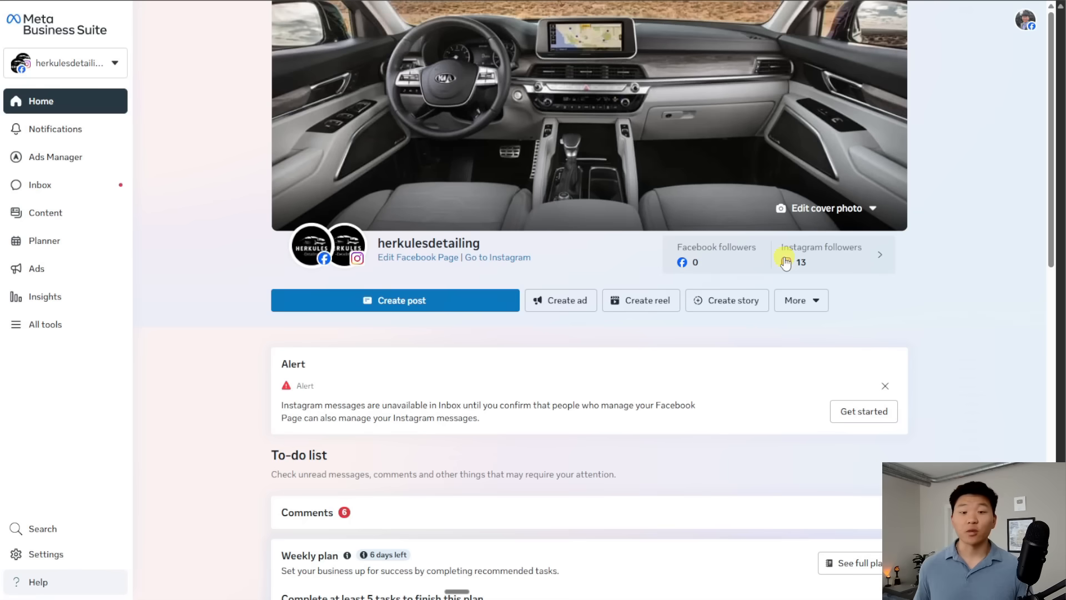
click(115, 63)
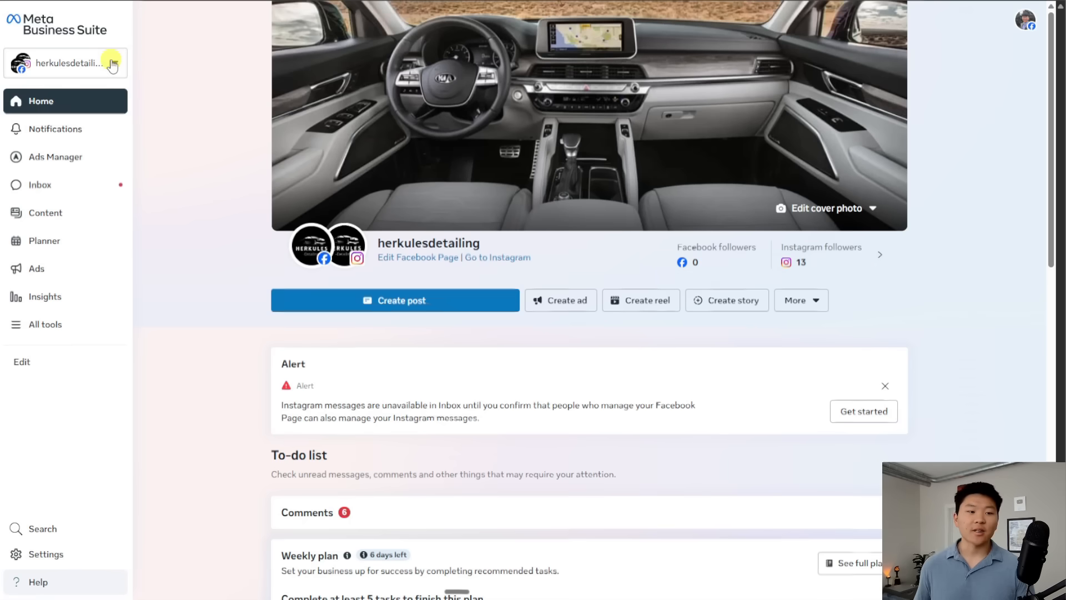
click(64, 63)
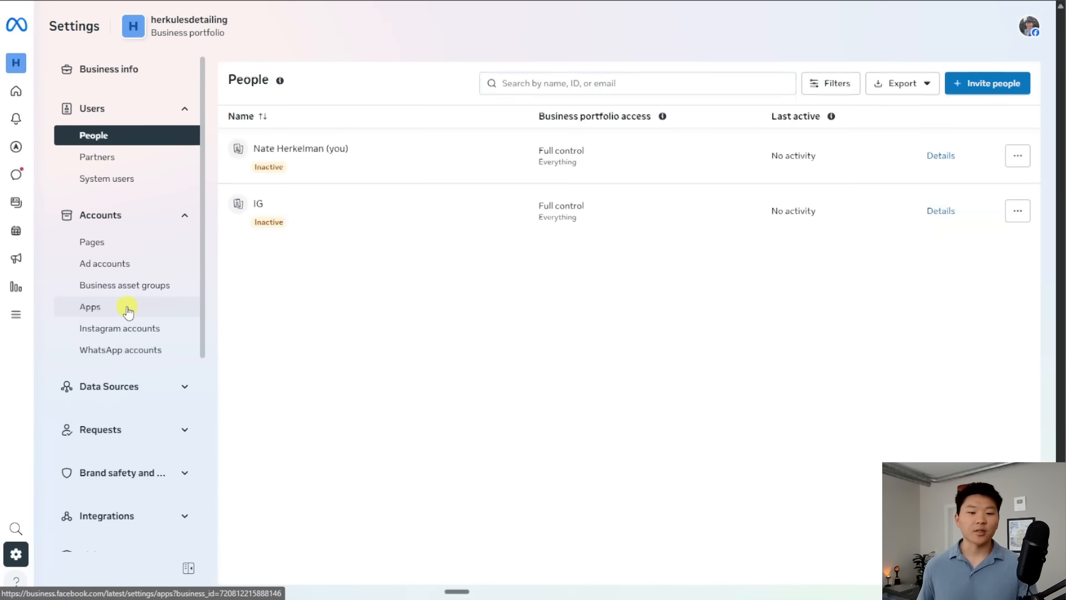
- Create the Business-type app 'n8n test' under herkulesdetailing, choosing the Other use case
click(89, 307)
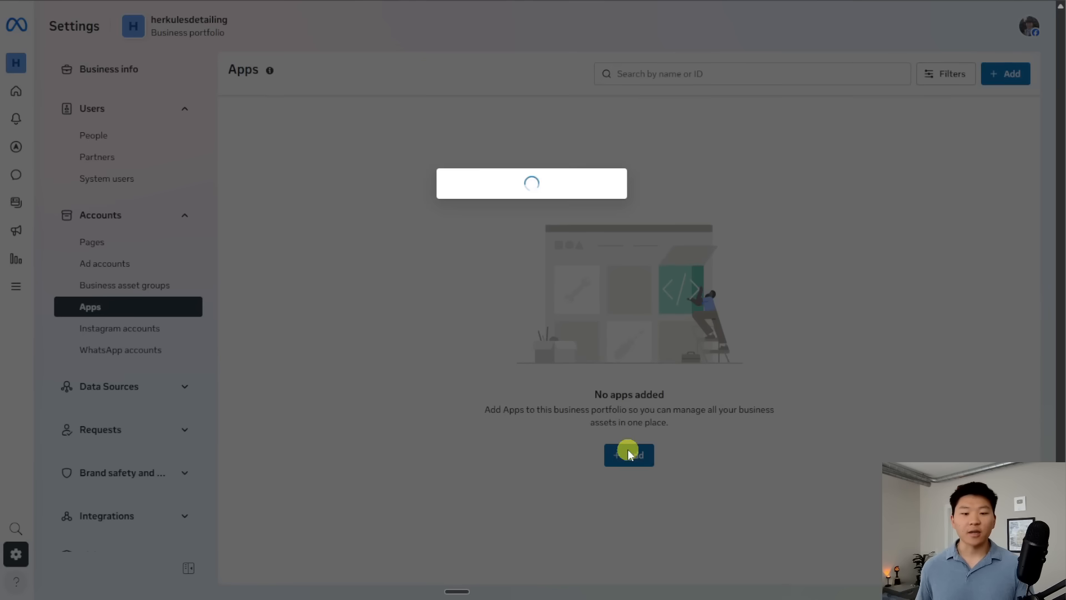
click(628, 454)
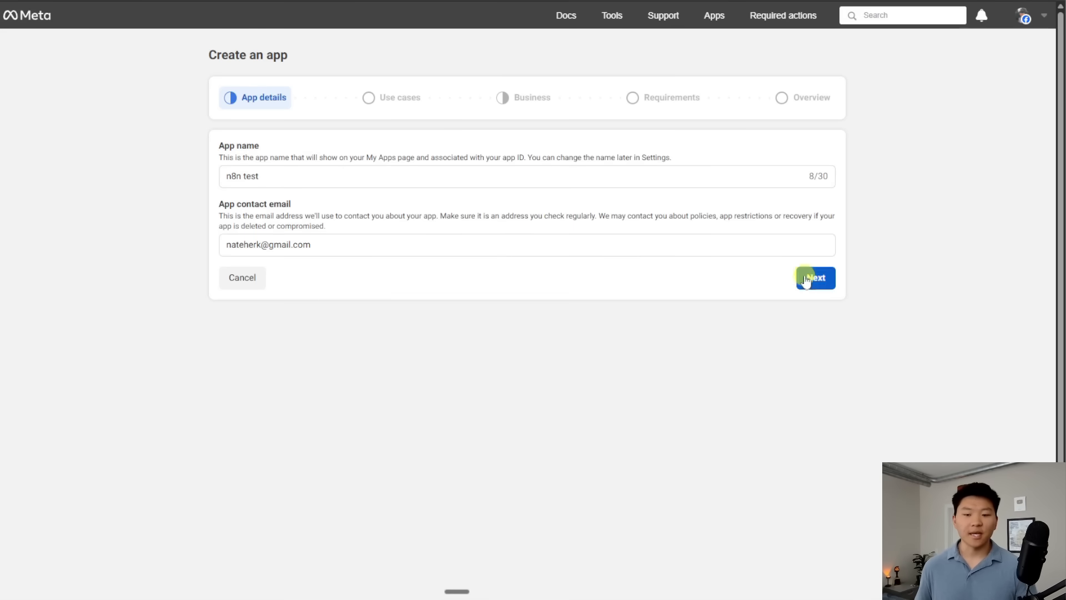
click(814, 277)
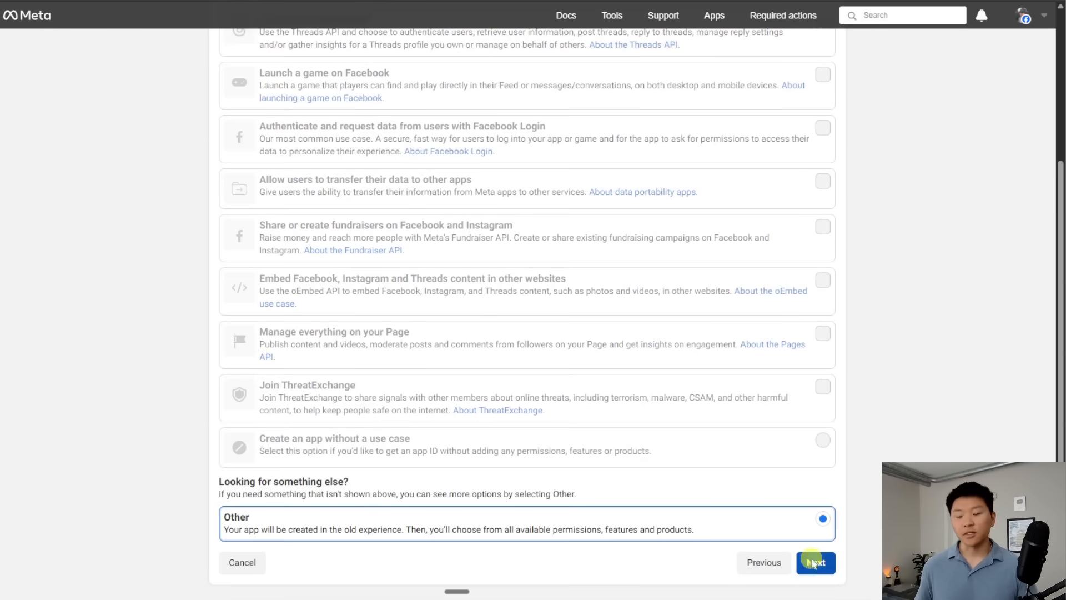
click(815, 563)
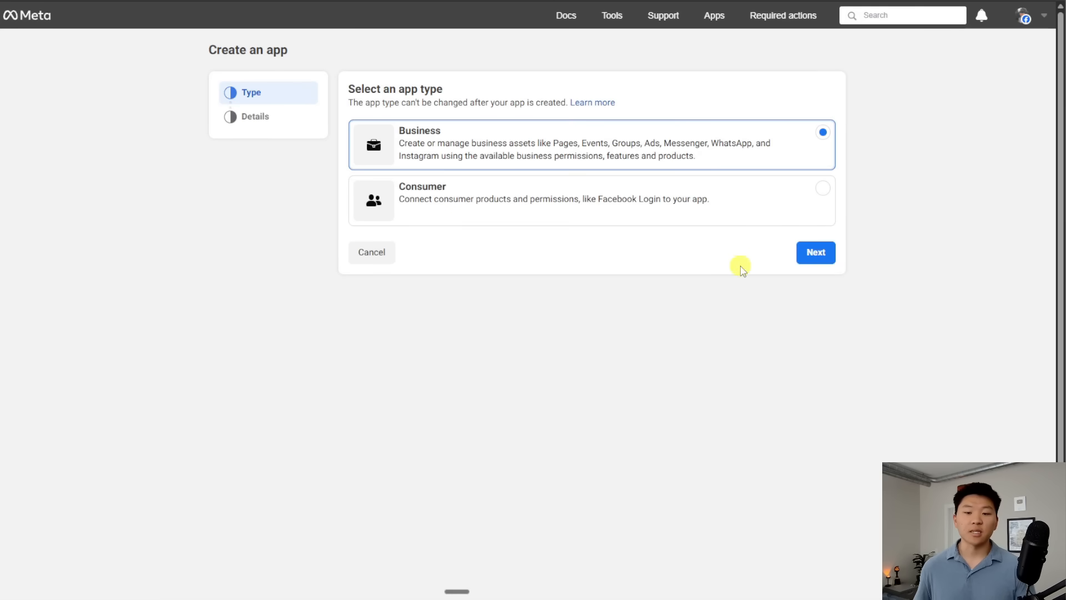
click(814, 252)
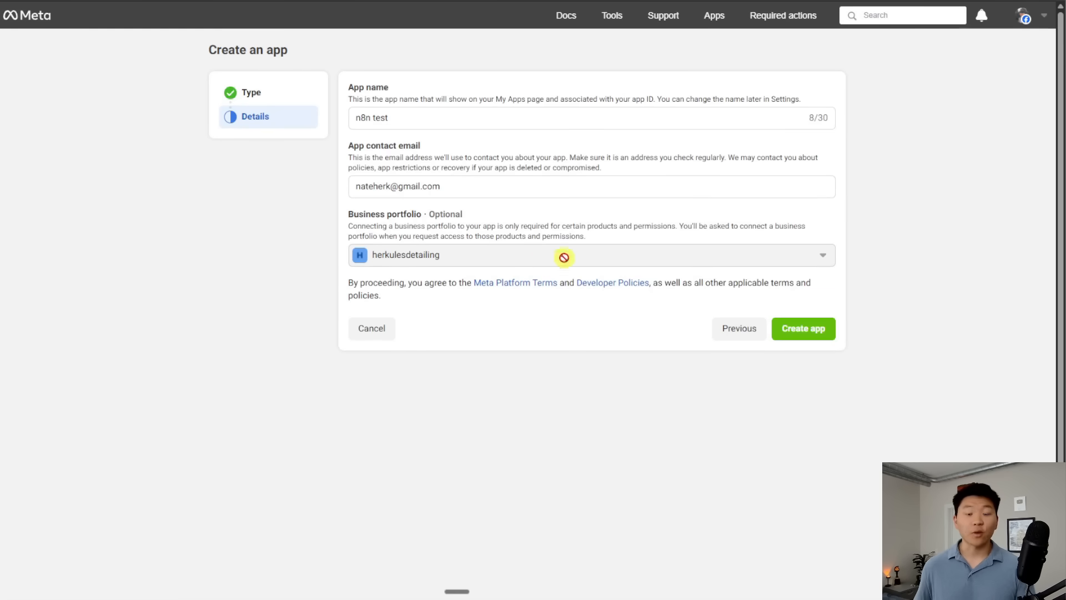
mouse_move(820, 326)
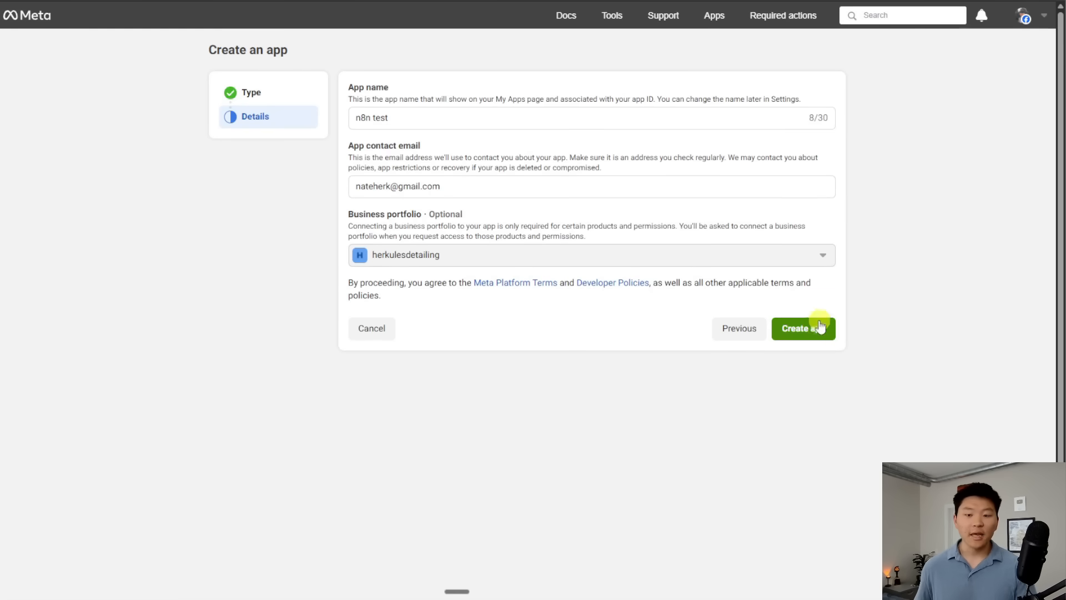
click(803, 328)
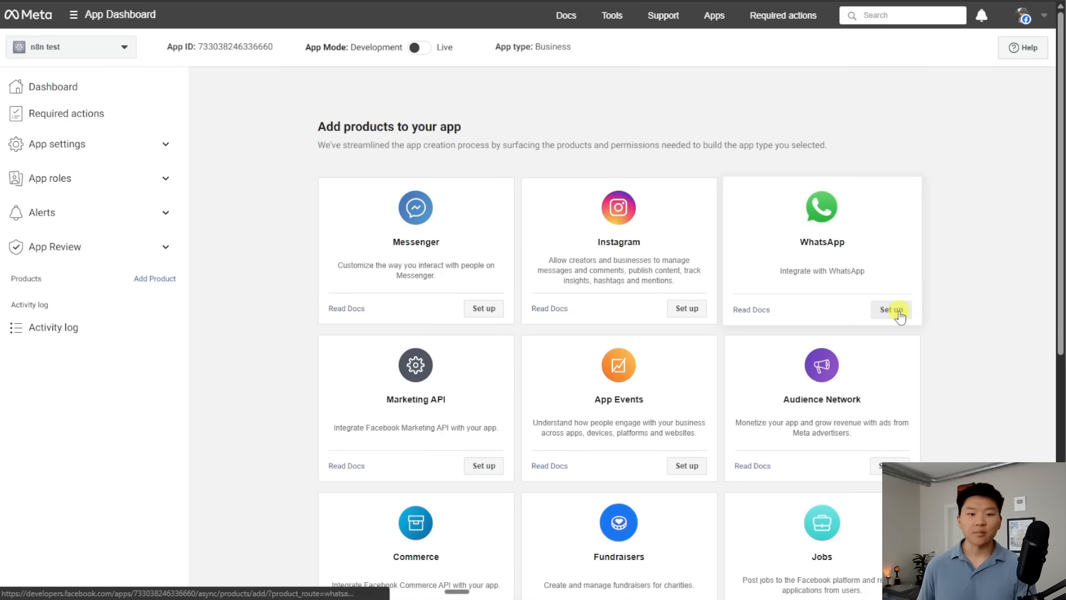
- Add the WhatsApp product to 'n8n test' and copy the App ID from Basic settings
click(890, 309)
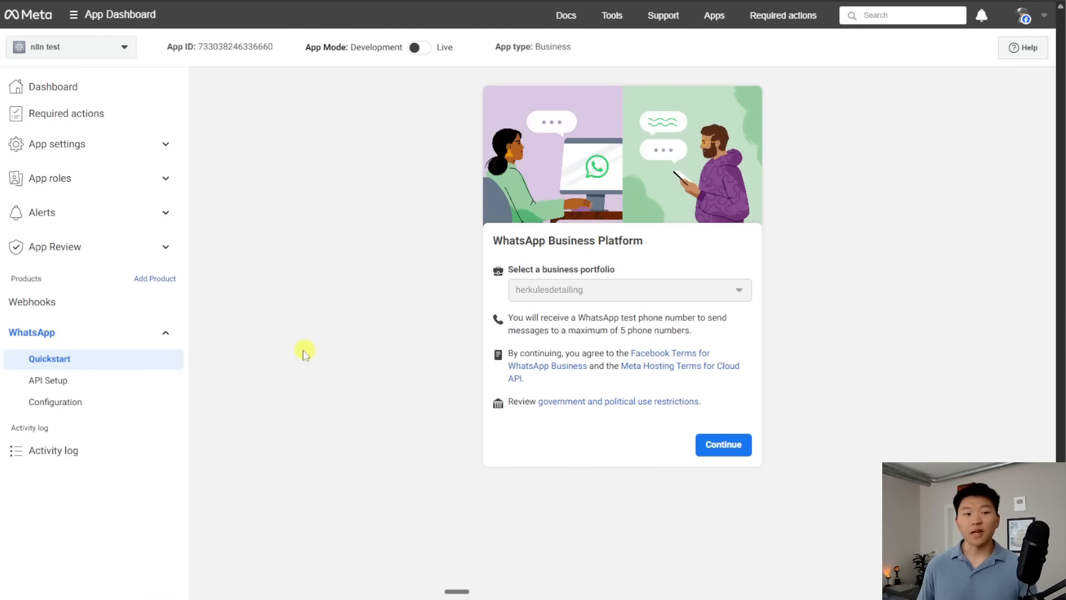
click(57, 143)
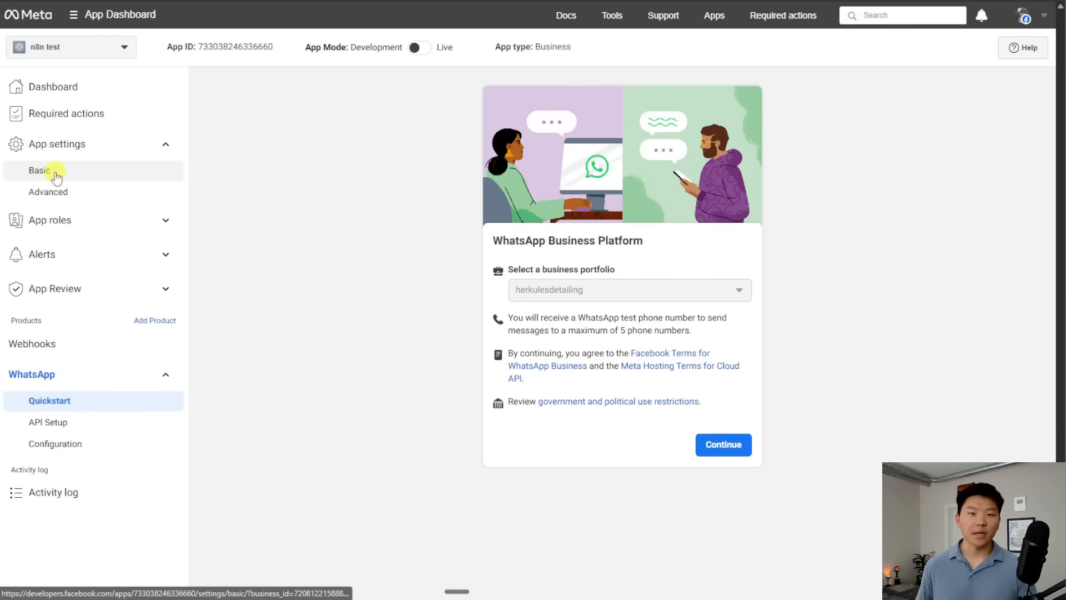
click(38, 171)
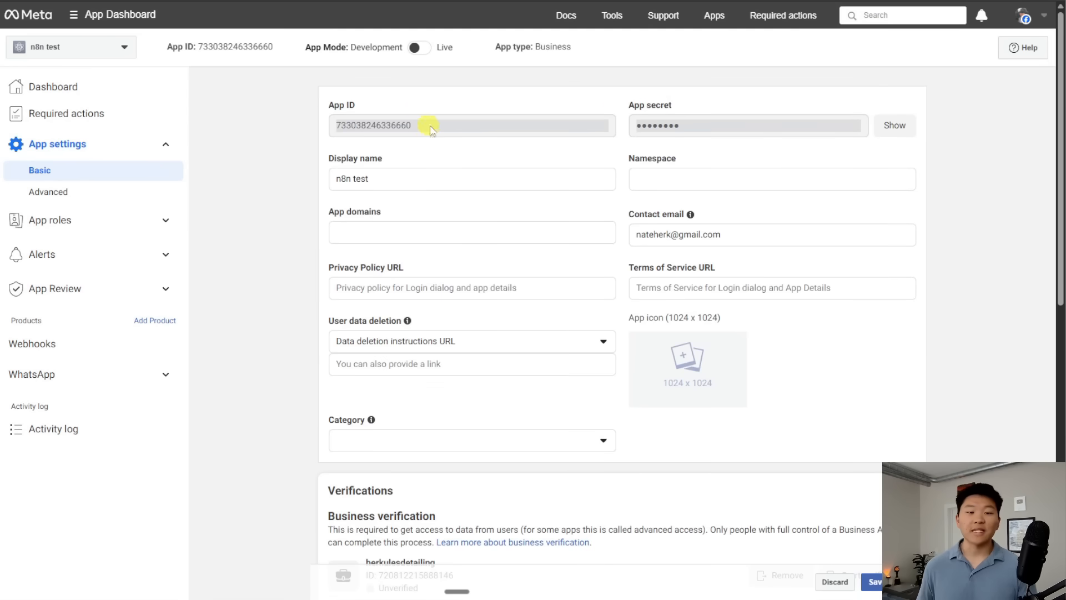
double_click(374, 125)
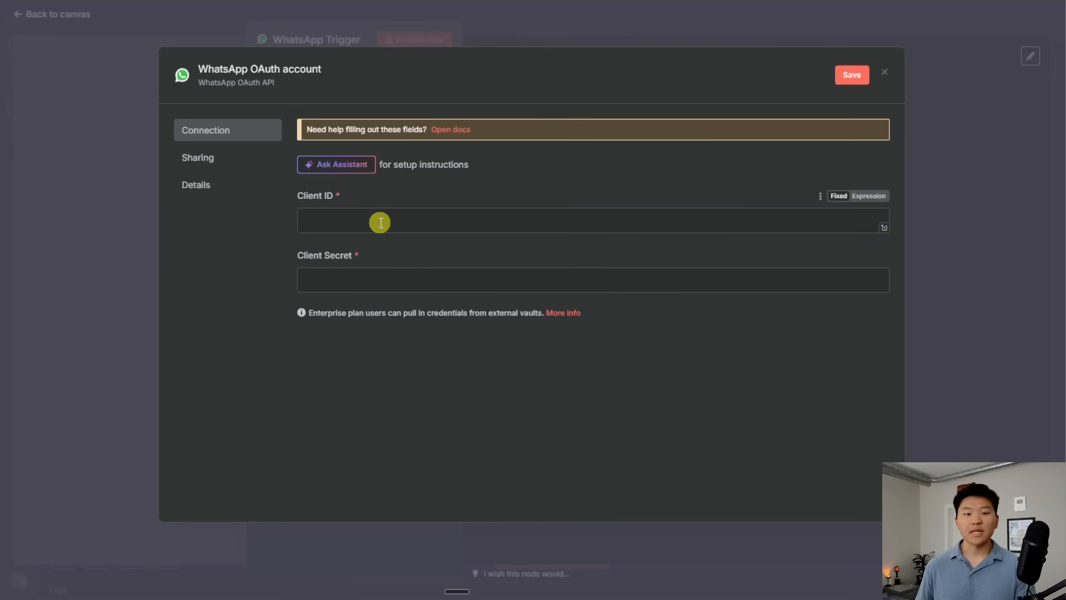
text(733038246336660)
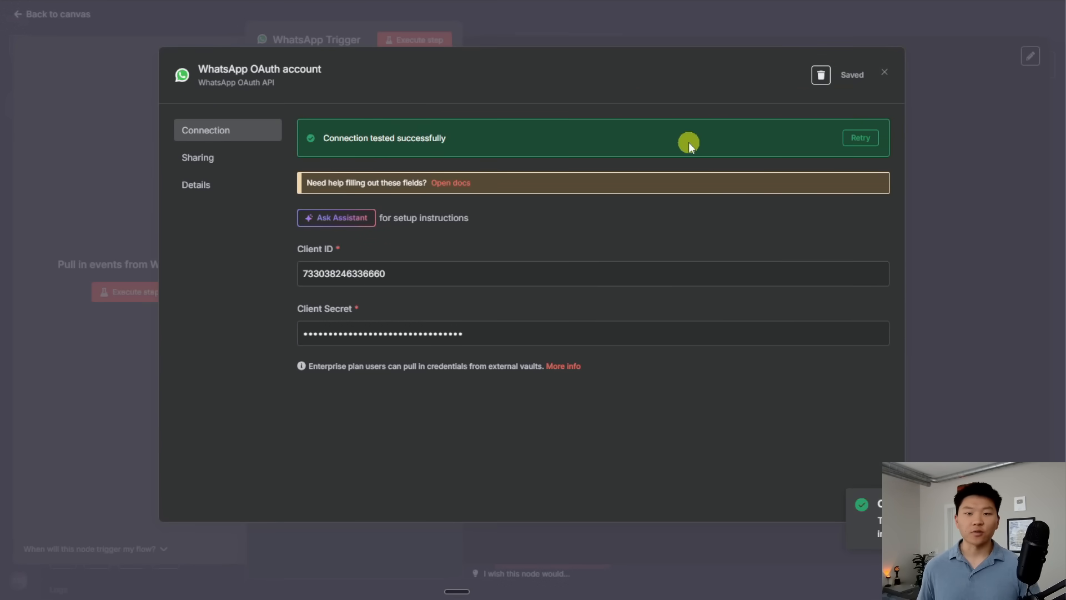
click(883, 74)
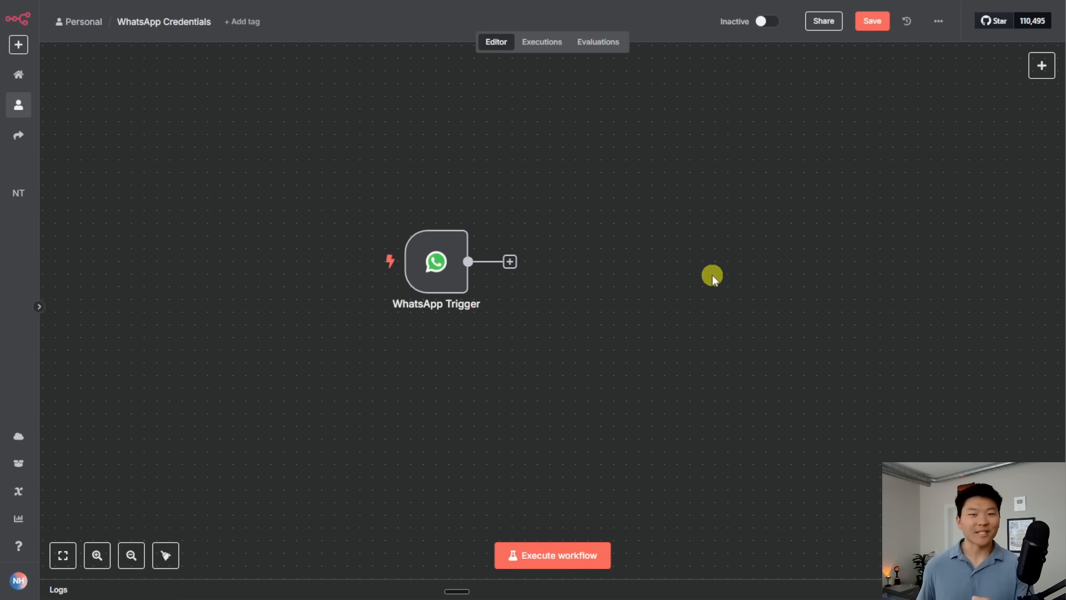
mouse_move(585, 311)
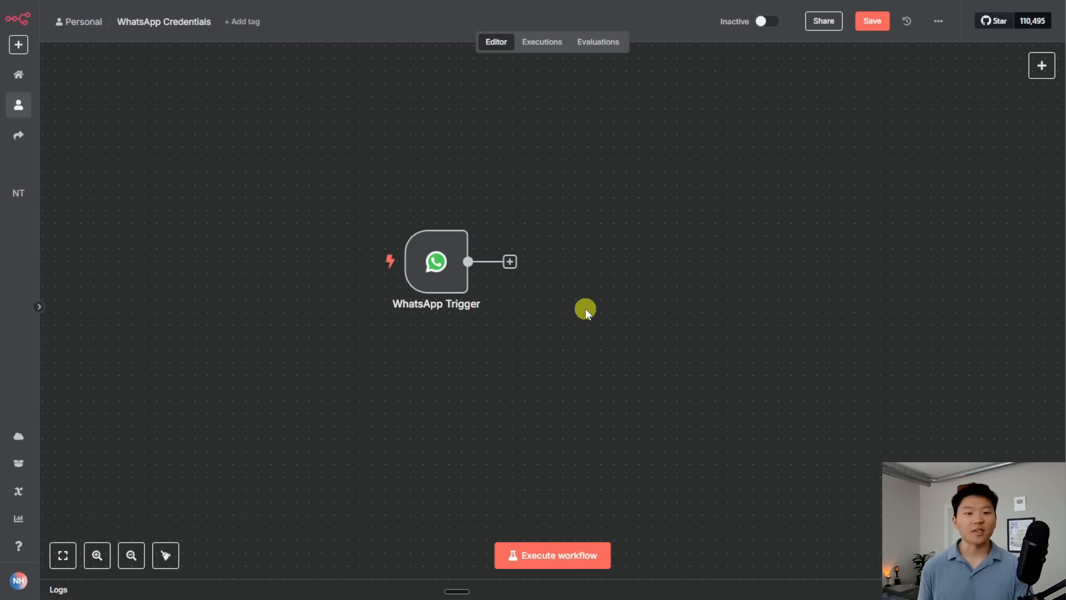
mouse_move(734, 227)
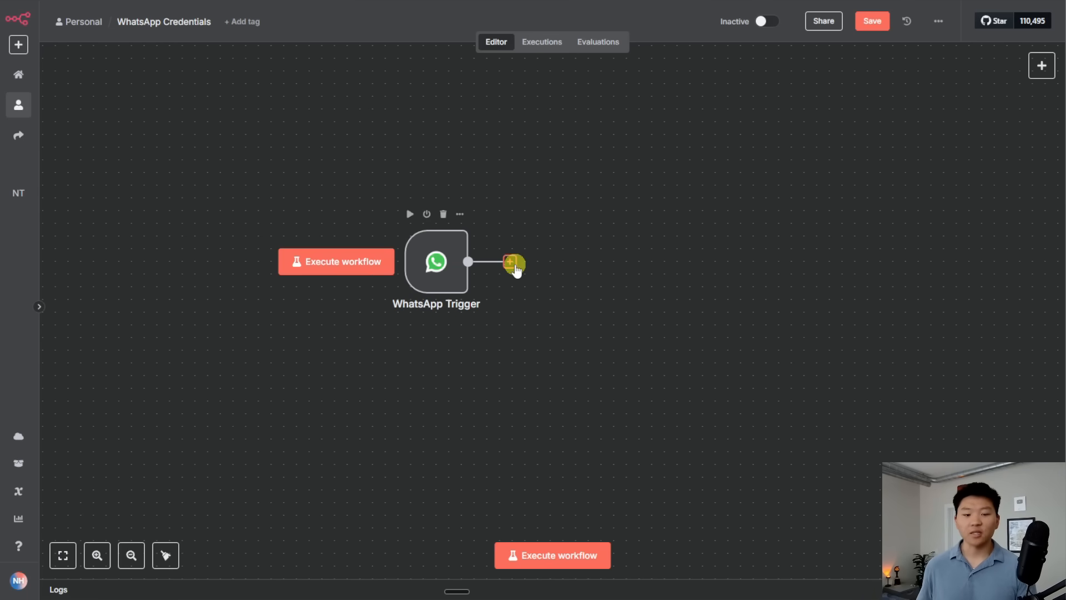
- Add an AI Agent after the WhatsApp Trigger and attach an OpenRouter Chat Model
click(509, 261)
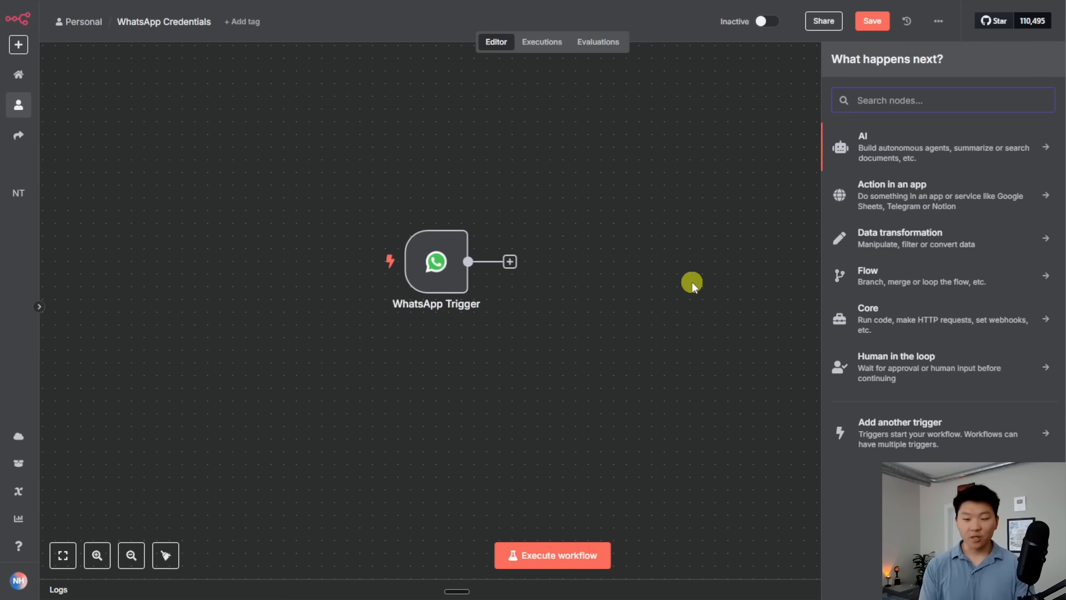
text(ai)
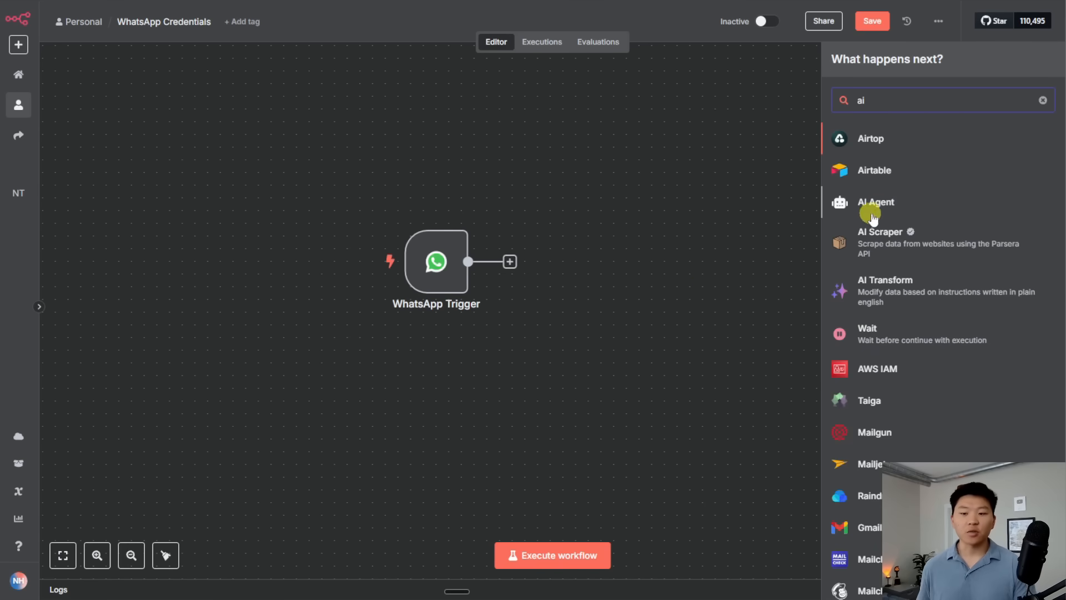
click(876, 202)
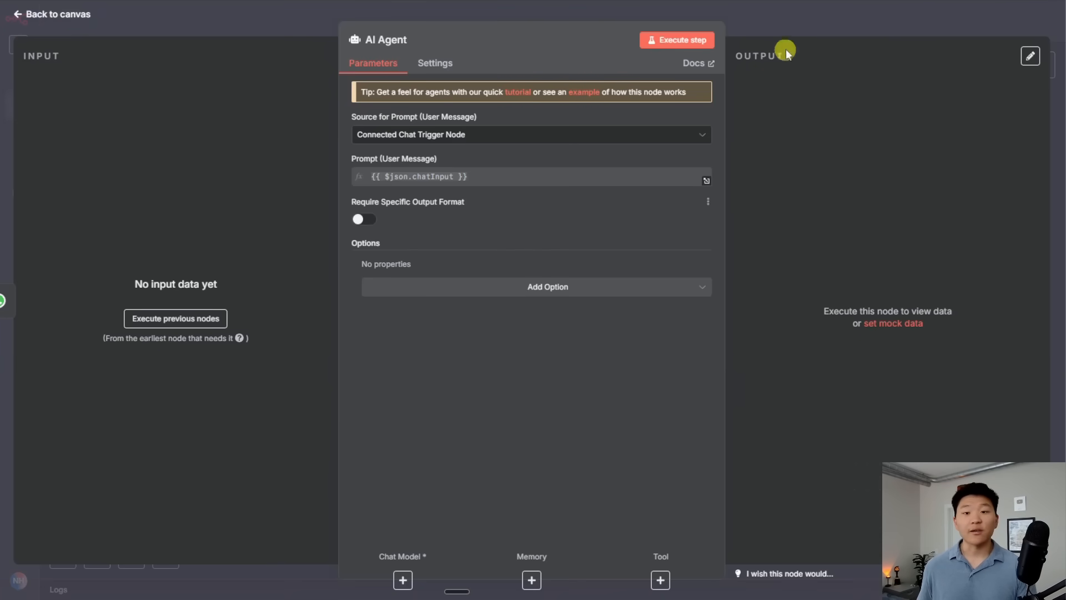
mouse_move(783, 30)
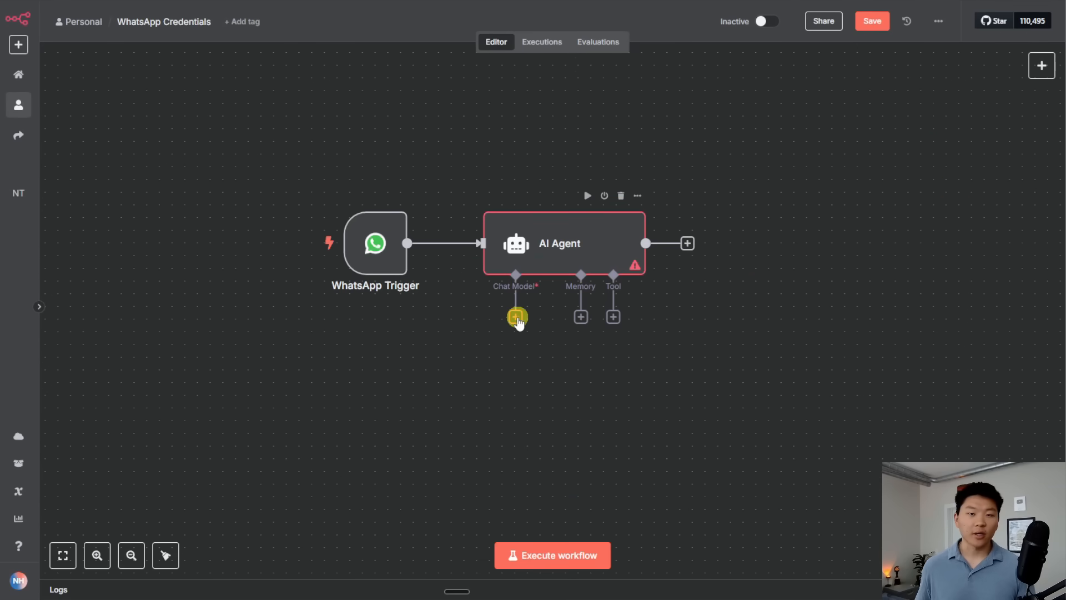
click(517, 316)
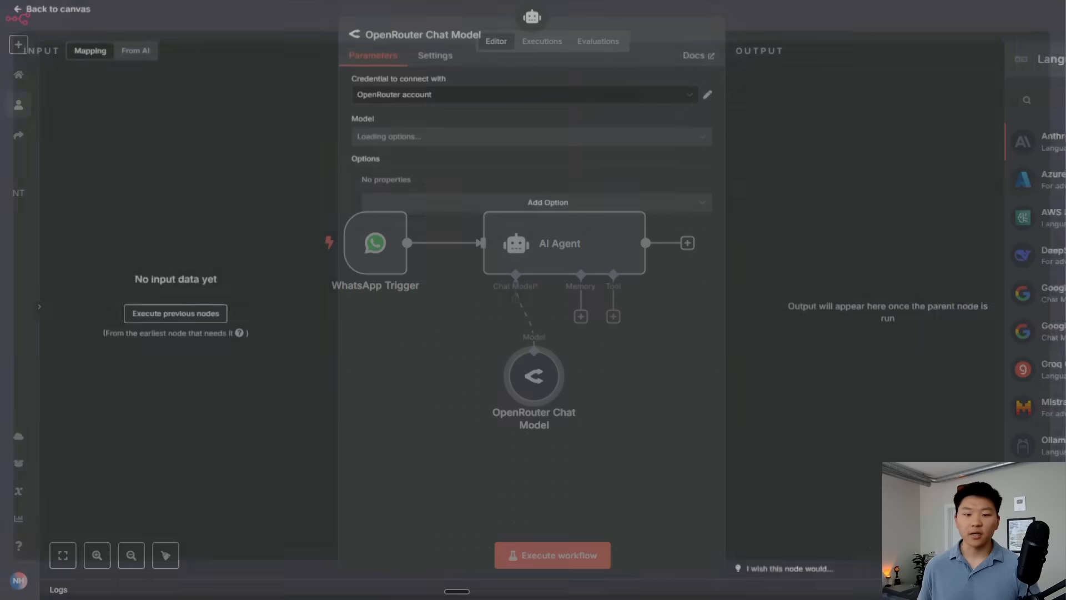
click(51, 9)
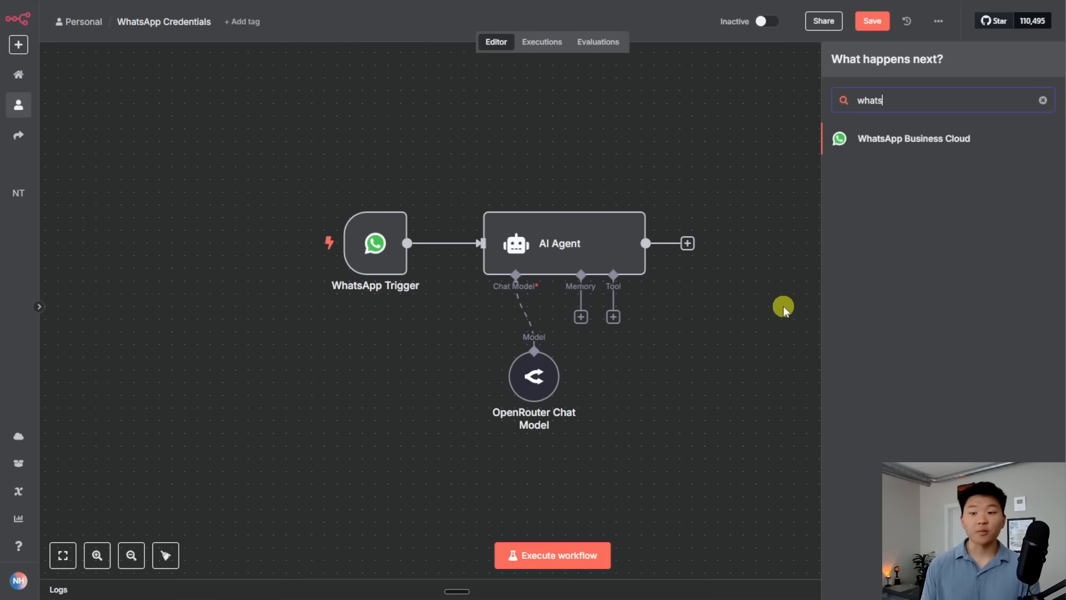
- Add a WhatsApp Business Cloud Send message node and begin a new credential
click(913, 138)
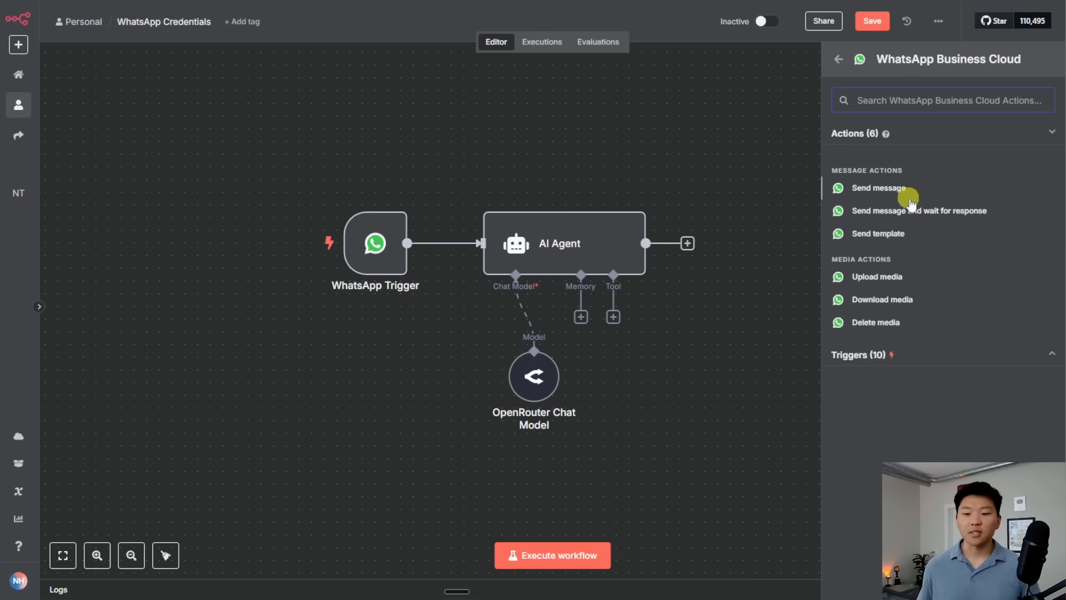
mouse_move(941, 191)
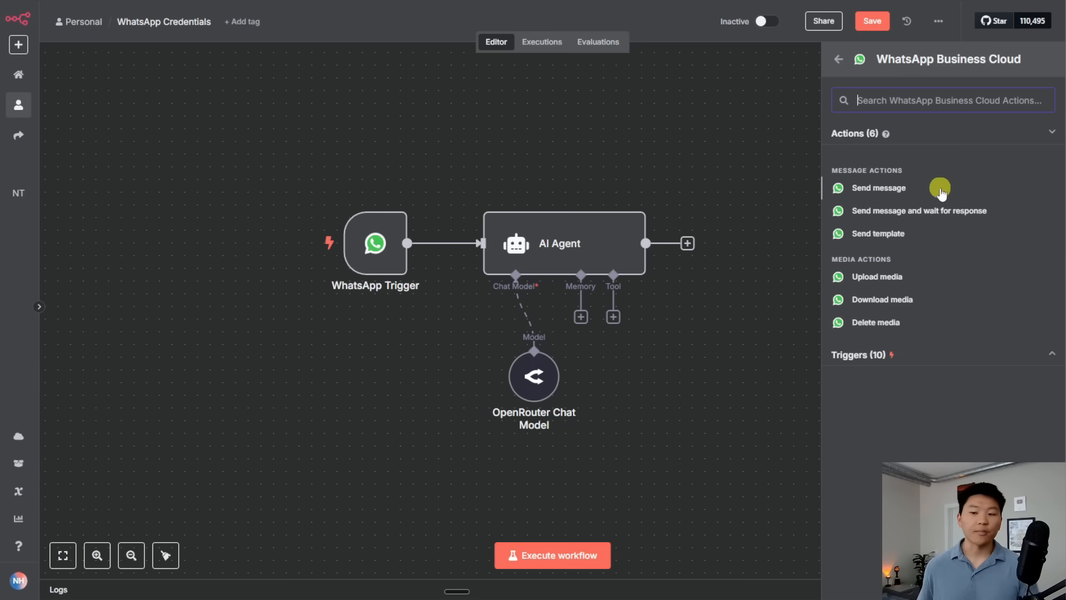
click(876, 187)
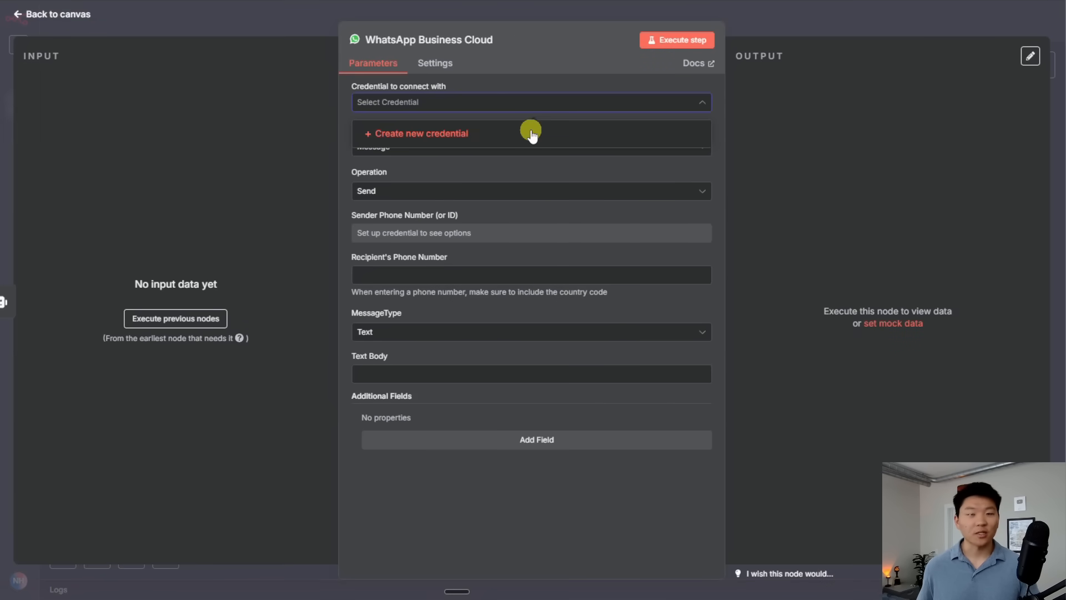
click(420, 133)
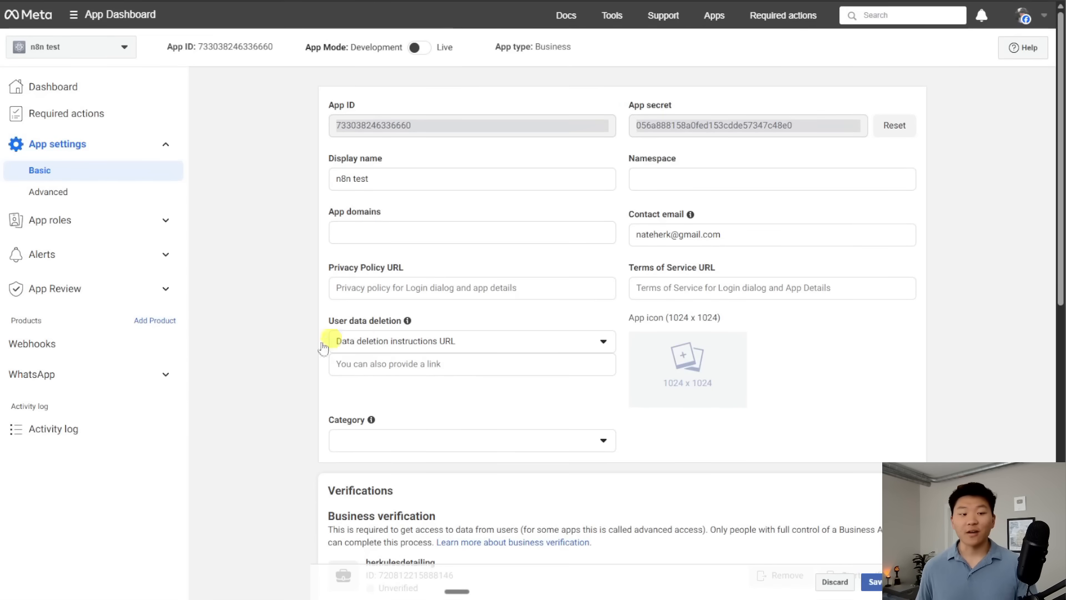
- Go to WhatsApp > API Setup in the n8n test app dashboard
click(31, 374)
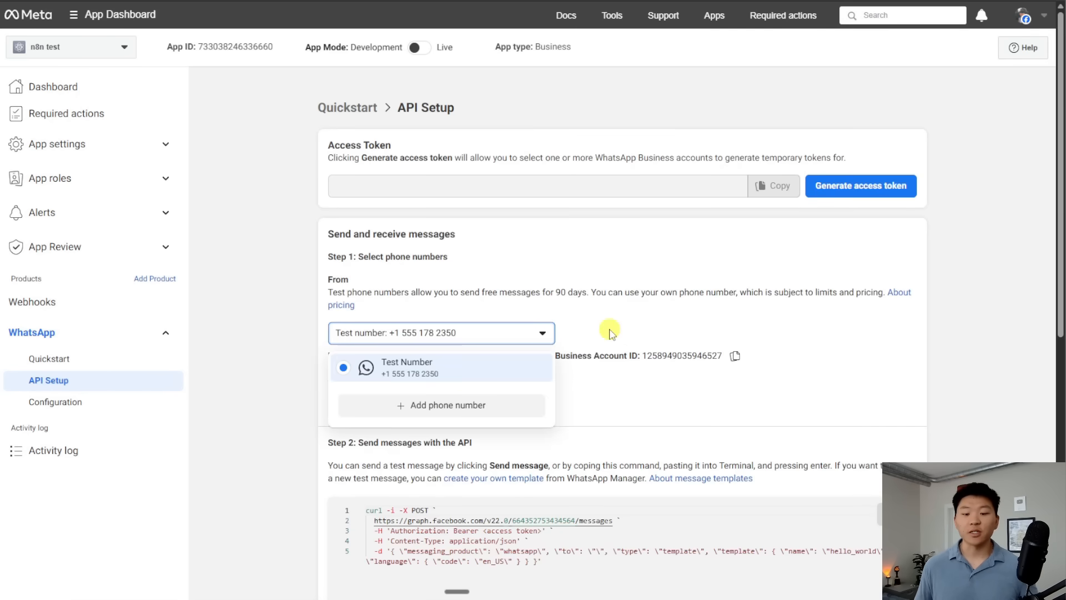
mouse_move(493, 405)
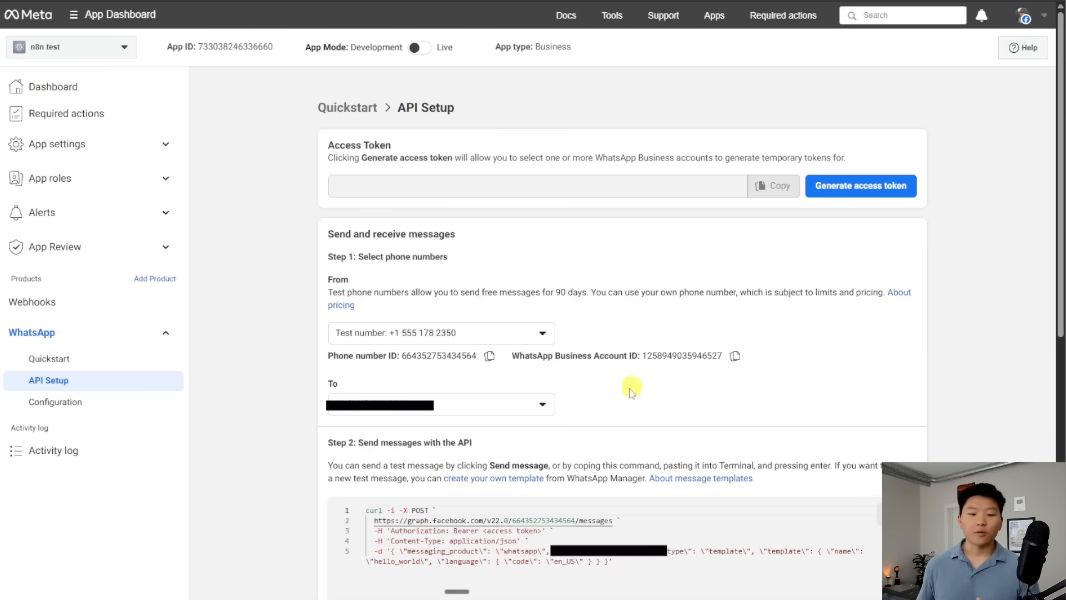
mouse_move(890, 195)
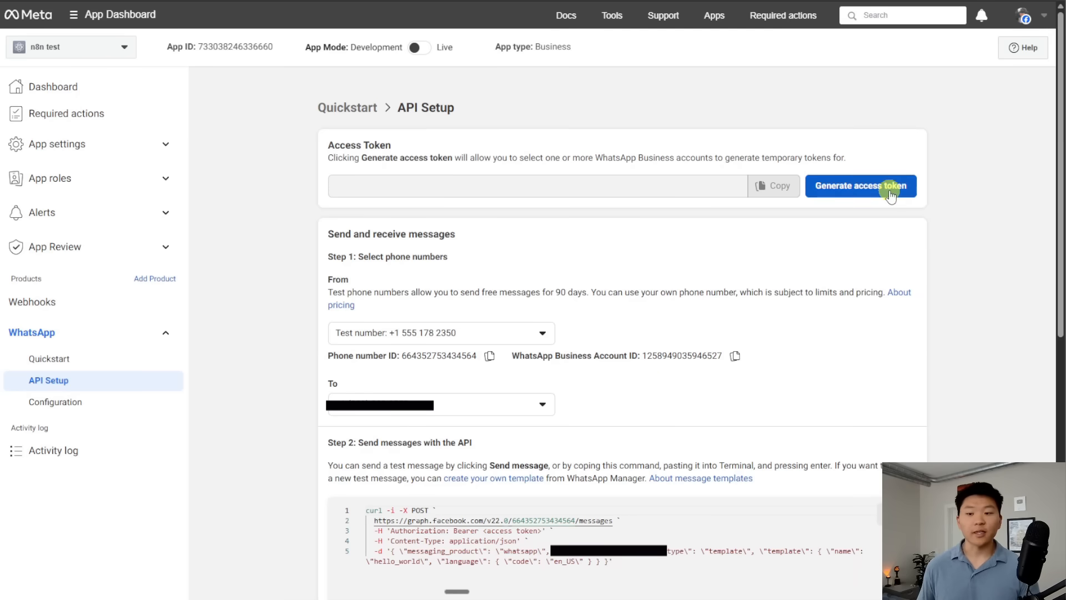
- Generate an access token, opting in to all current and future WhatsApp accounts
click(860, 186)
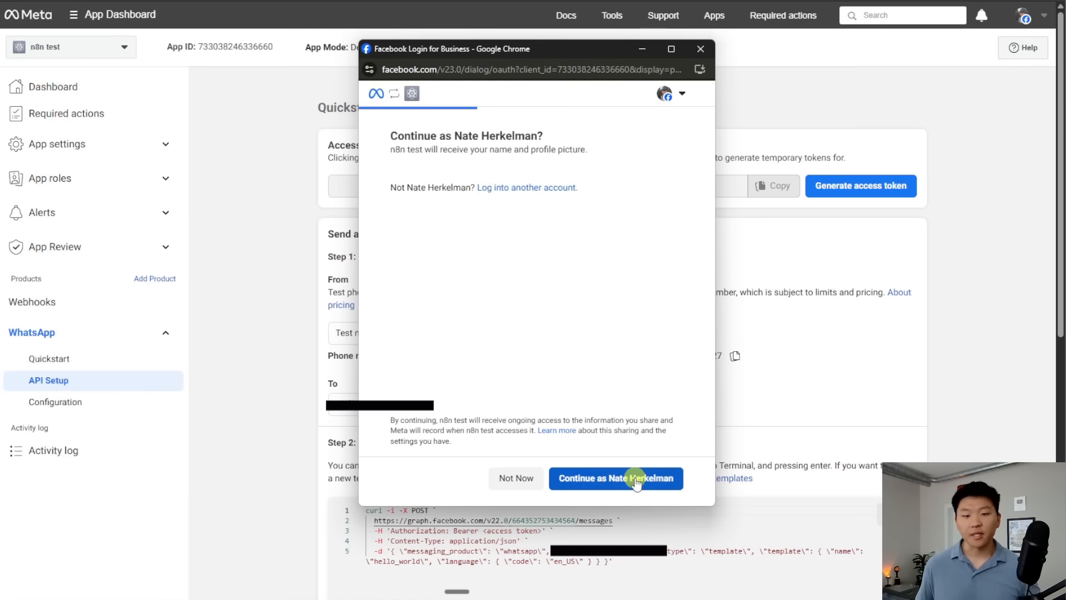
click(615, 478)
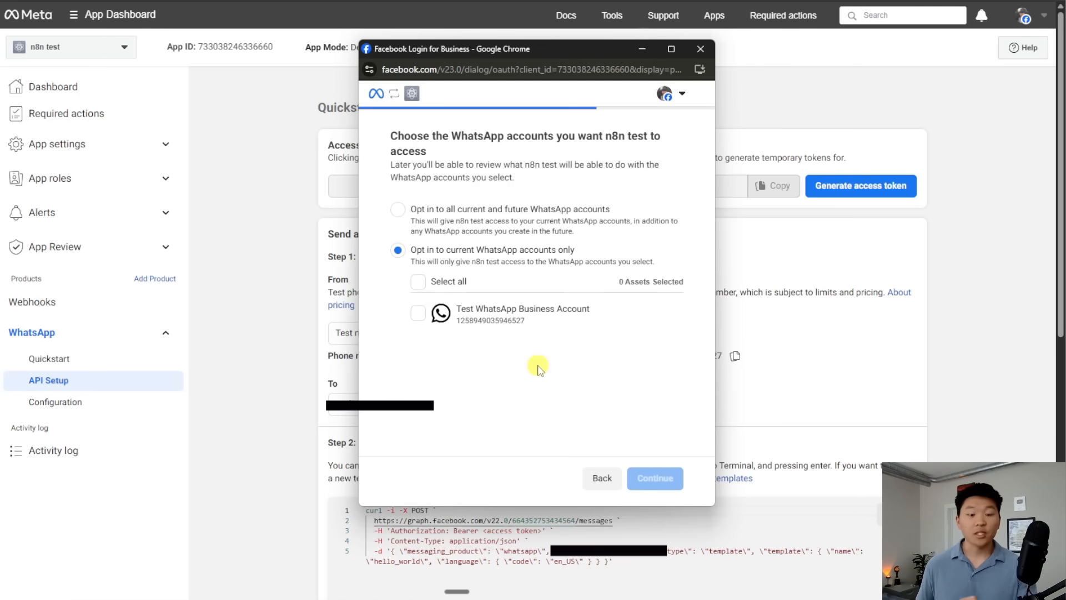
click(397, 209)
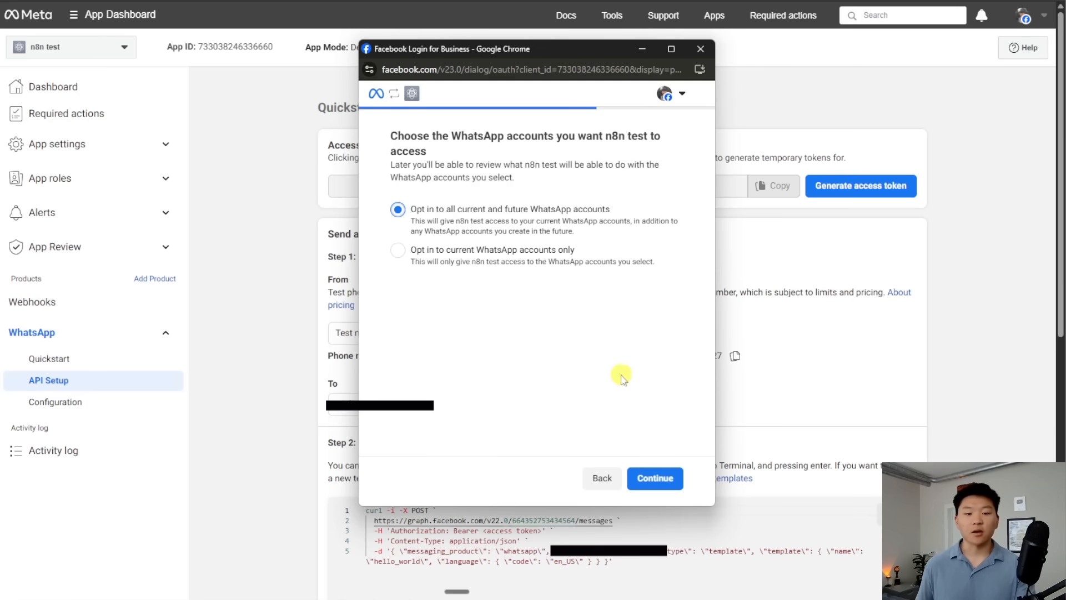
click(653, 478)
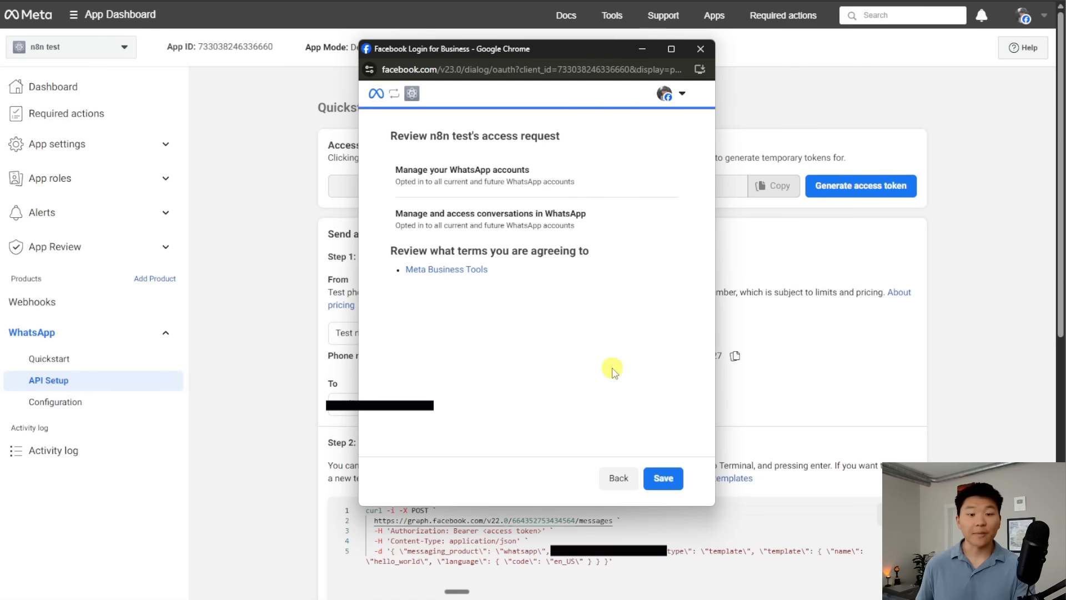
mouse_move(614, 363)
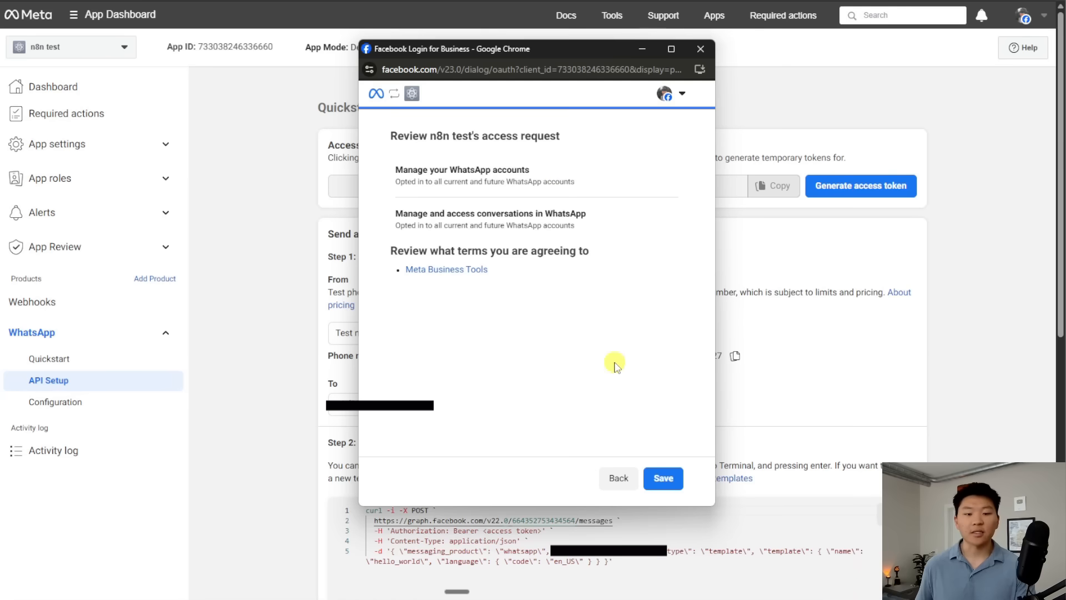
mouse_move(573, 357)
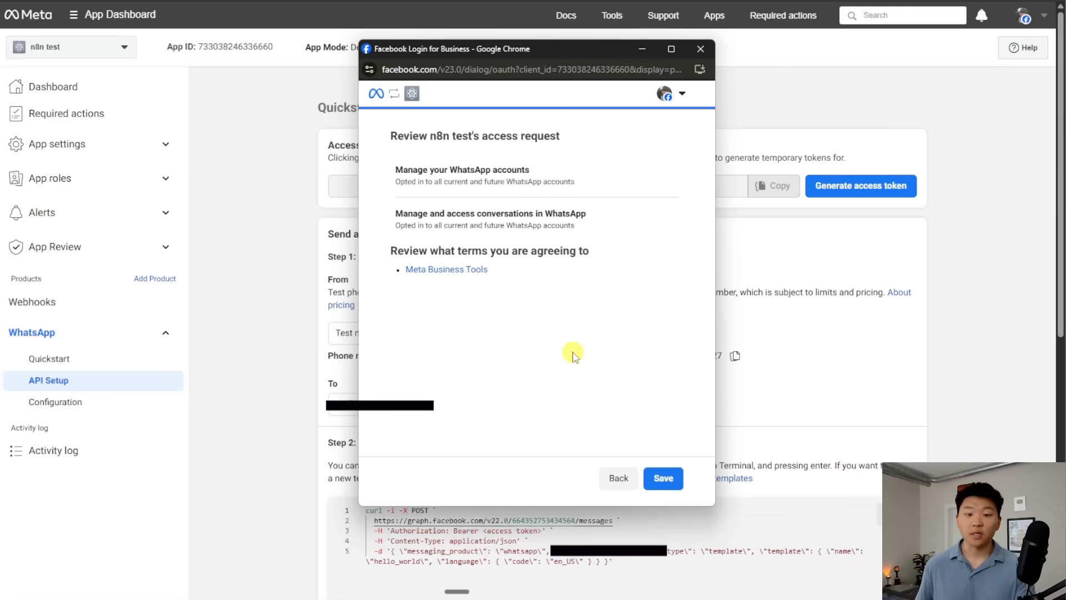
click(663, 478)
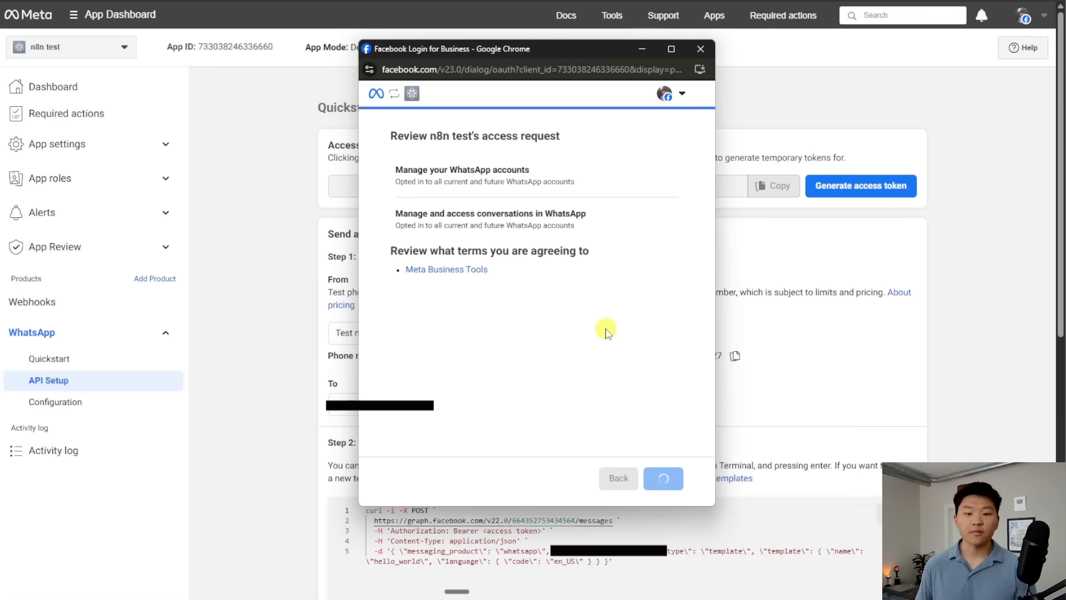
click(662, 478)
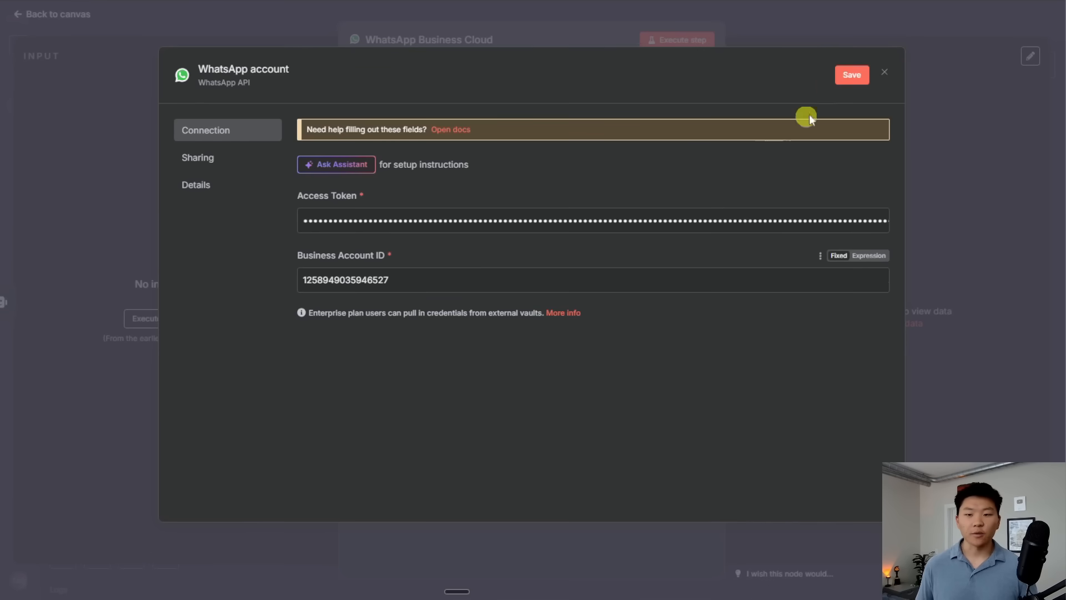
- Save the WhatsApp account credential, confirm the successful connection test, and close it
click(851, 74)
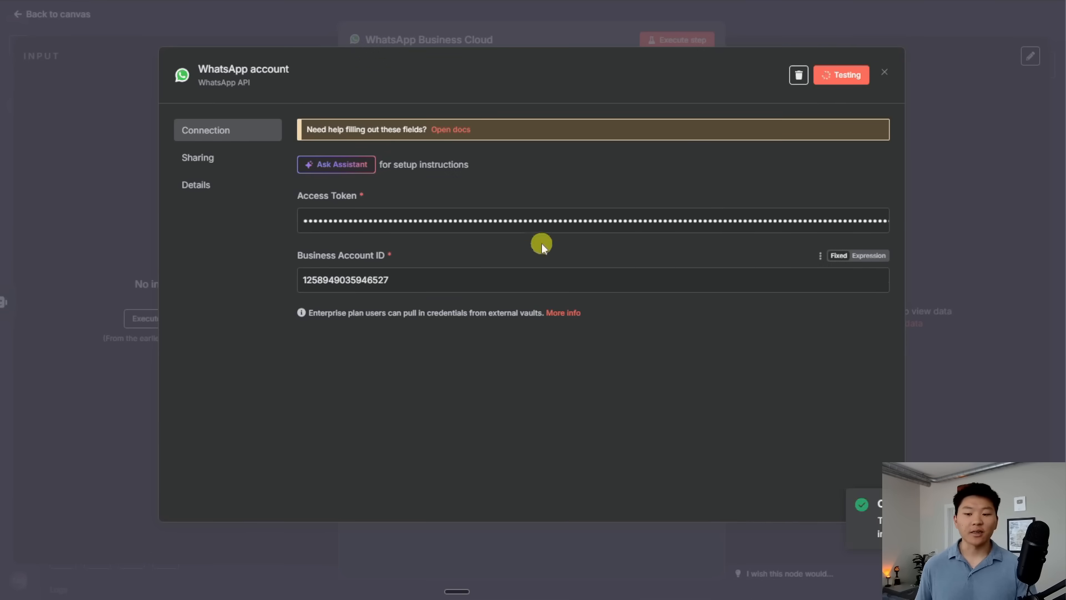
click(841, 75)
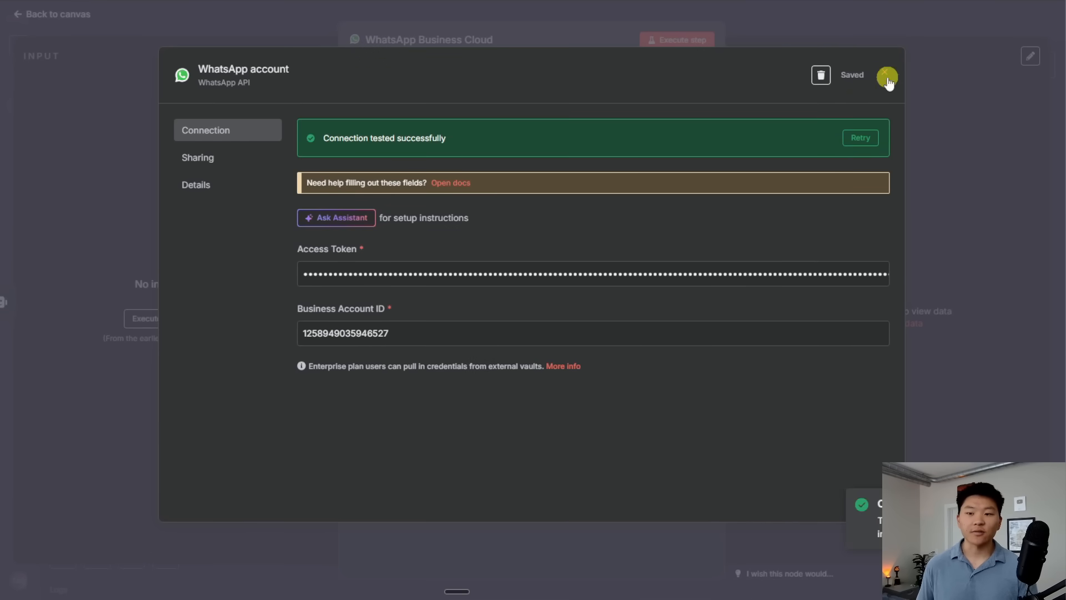
click(887, 76)
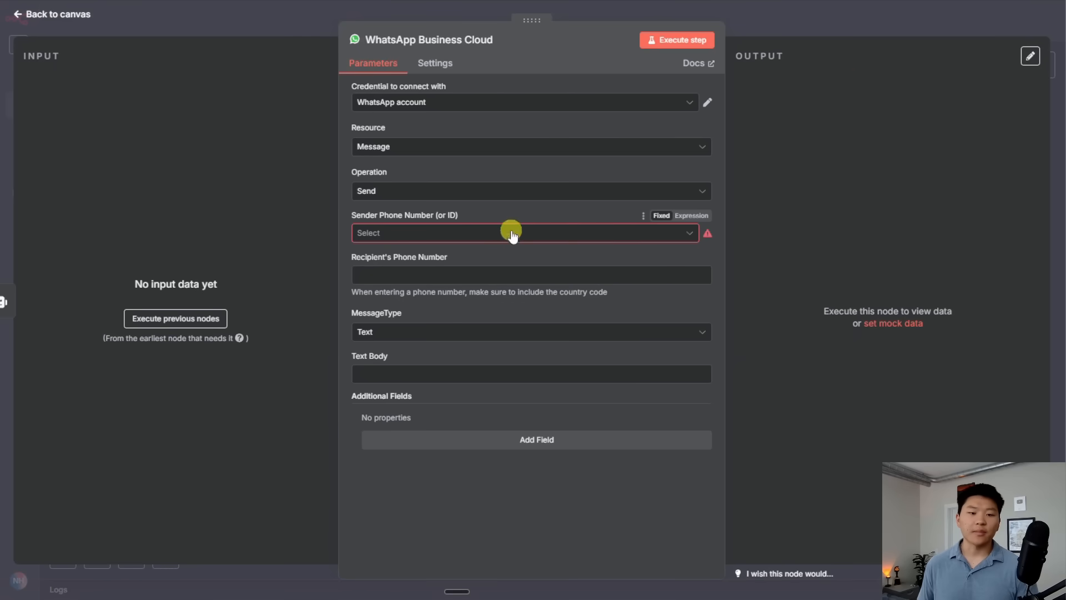
- Send from the Test Number with the text body 'test'
click(523, 233)
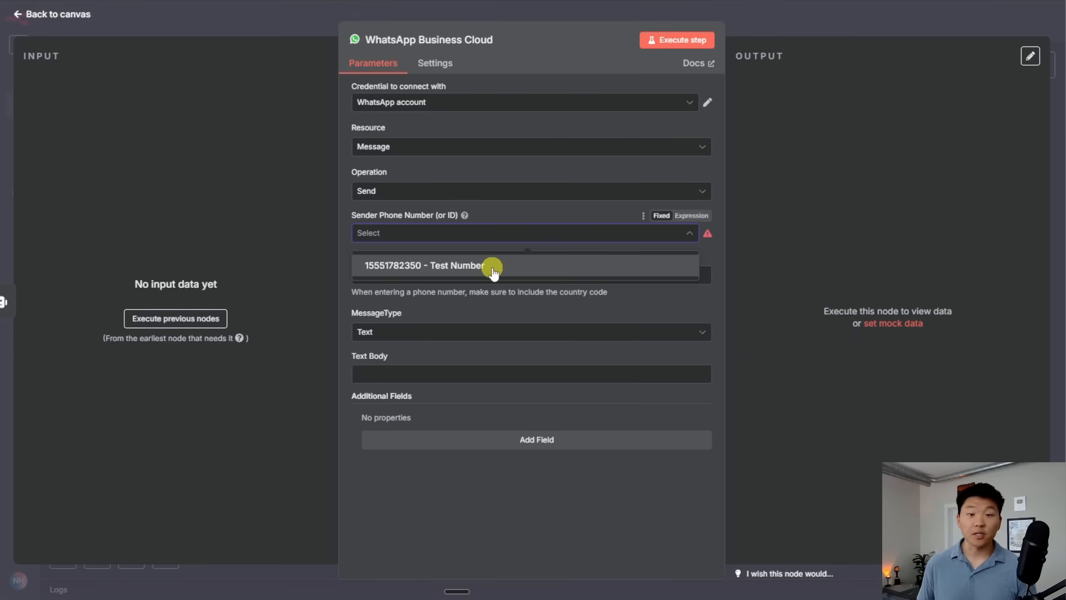
click(423, 265)
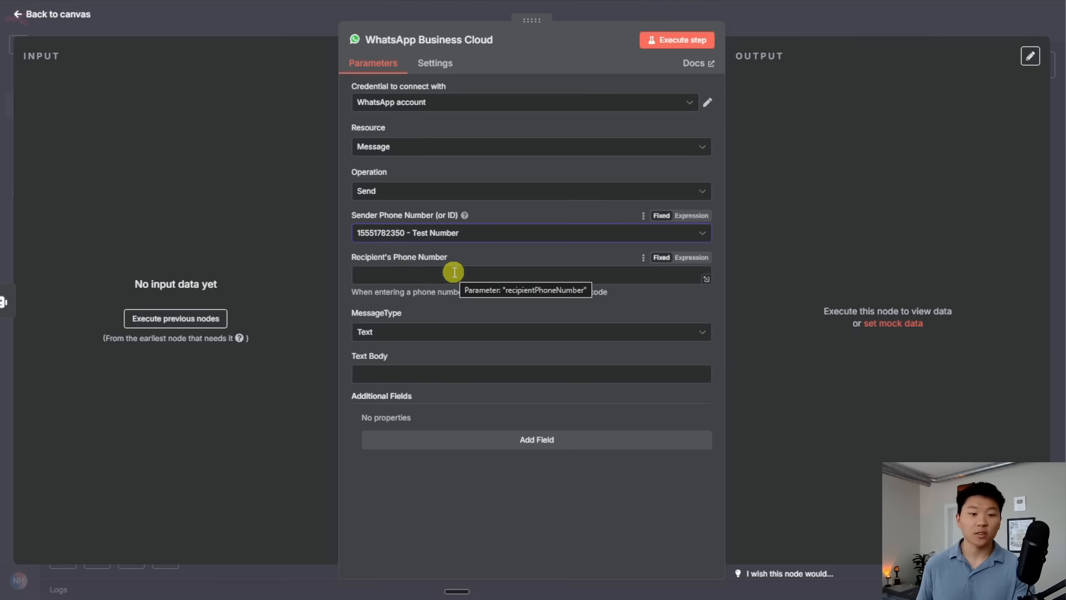
click(530, 373)
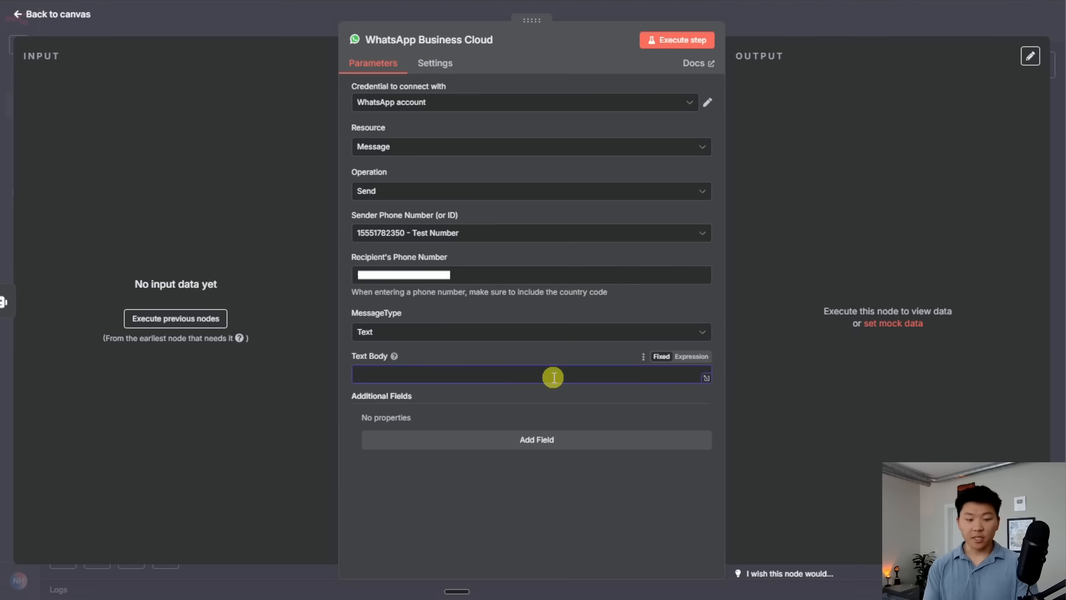
text(test)
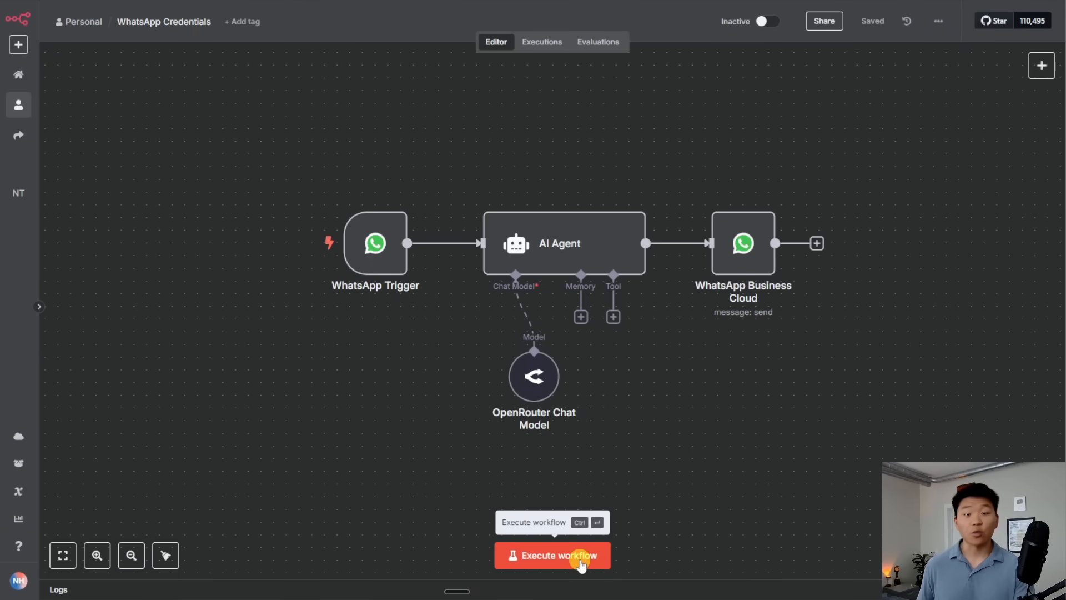
- Run the workflow on a 'hi' WhatsApp message and inspect the failing AI Agent node
click(551, 555)
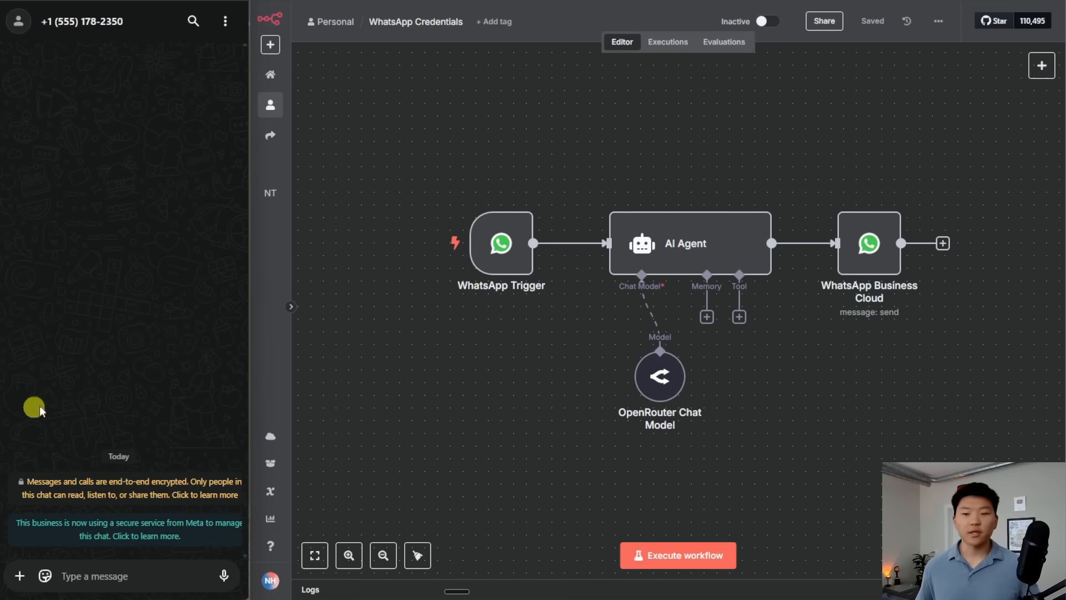
mouse_move(114, 249)
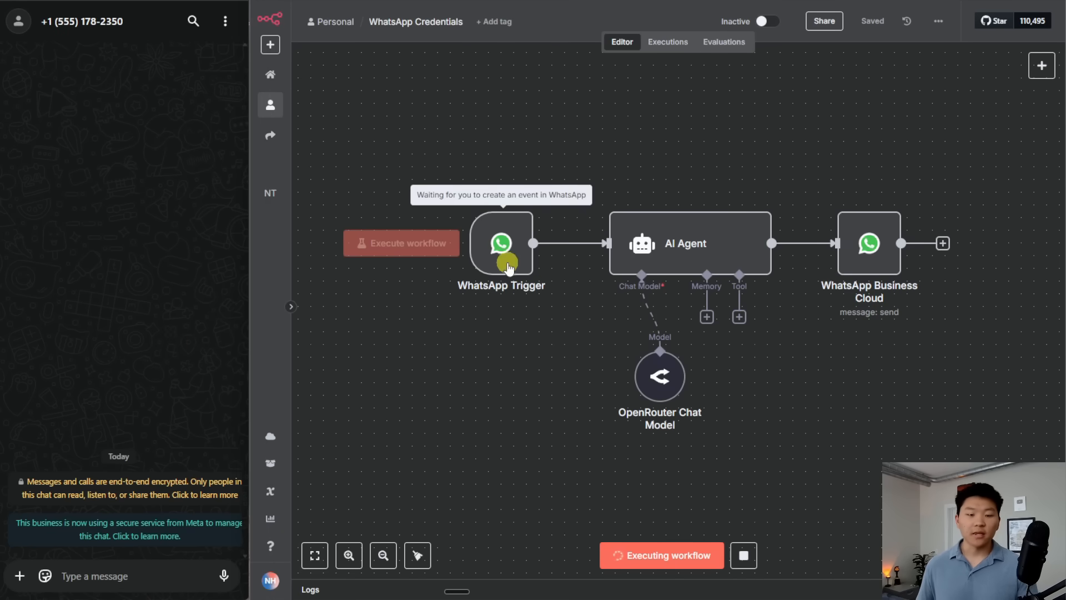
click(400, 242)
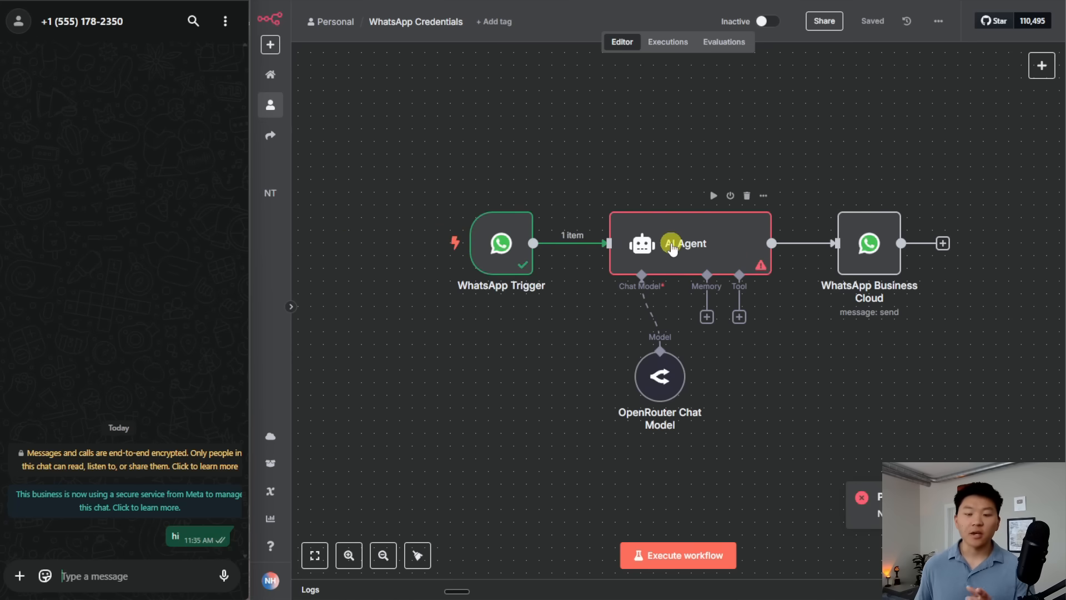
- Set the AI Agent prompt to Define below with {{ $json.messages[0].text.body }}
double_click(688, 243)
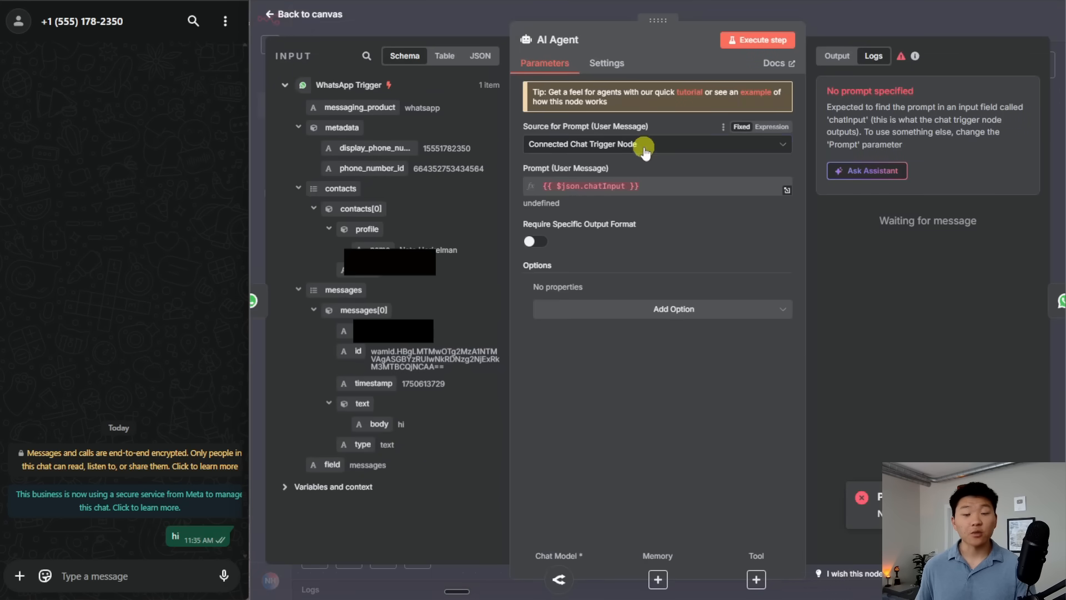
click(653, 143)
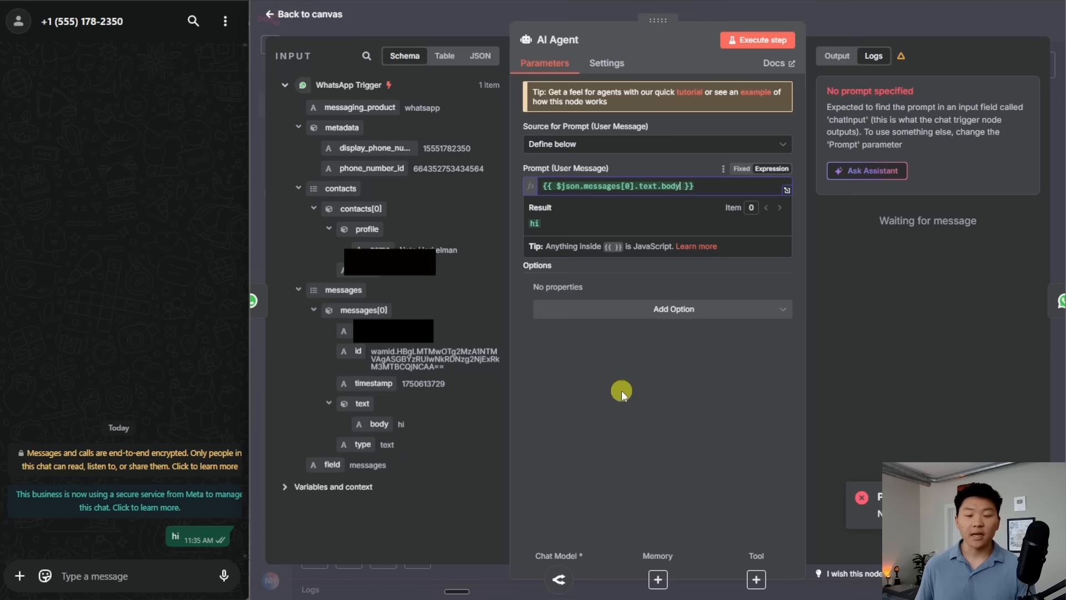
mouse_move(605, 361)
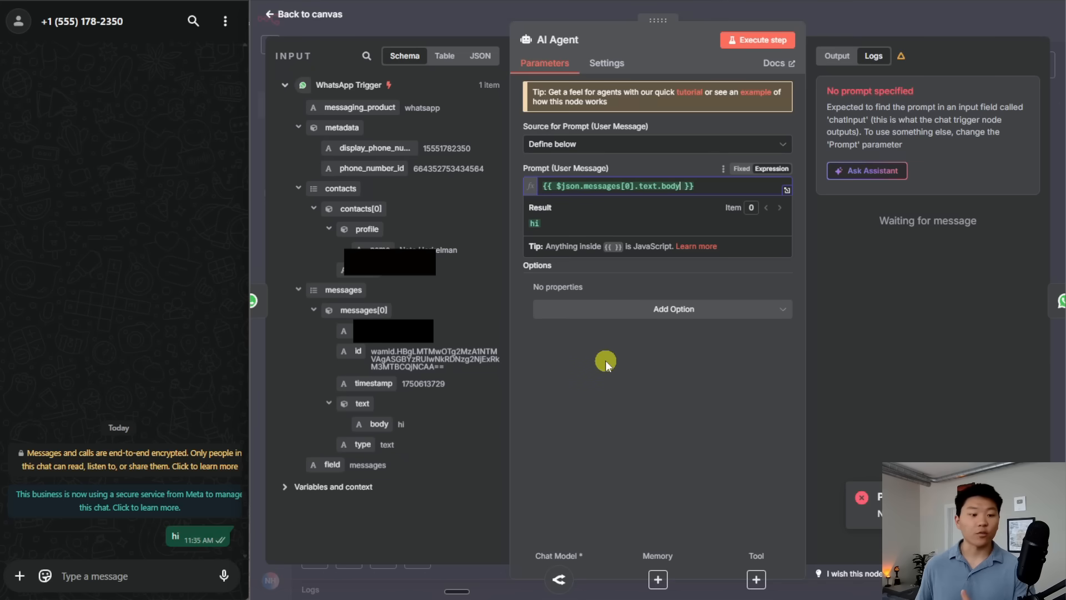
click(836, 56)
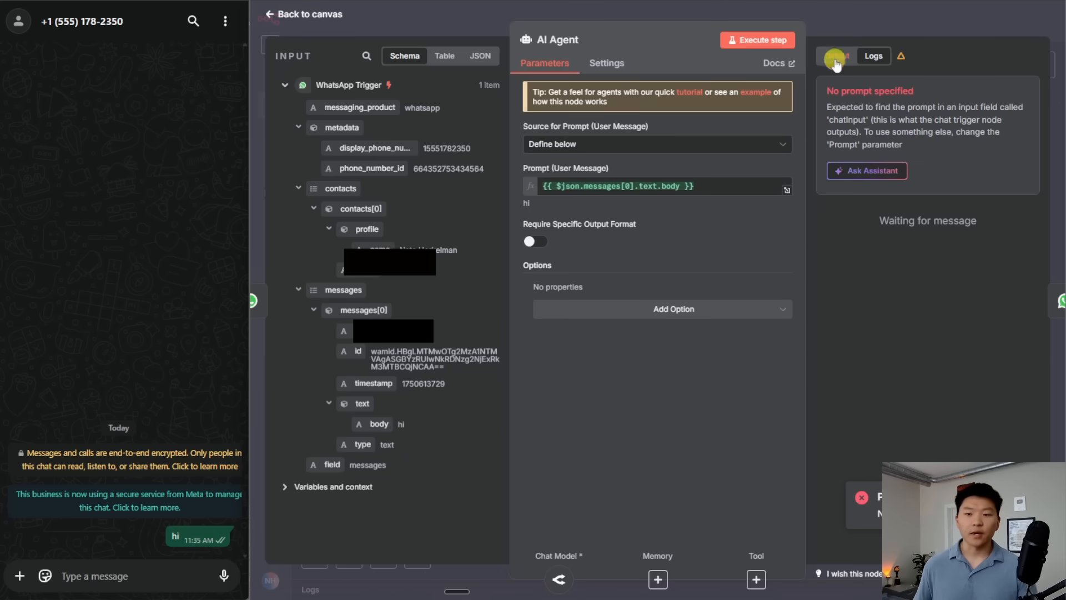
click(303, 13)
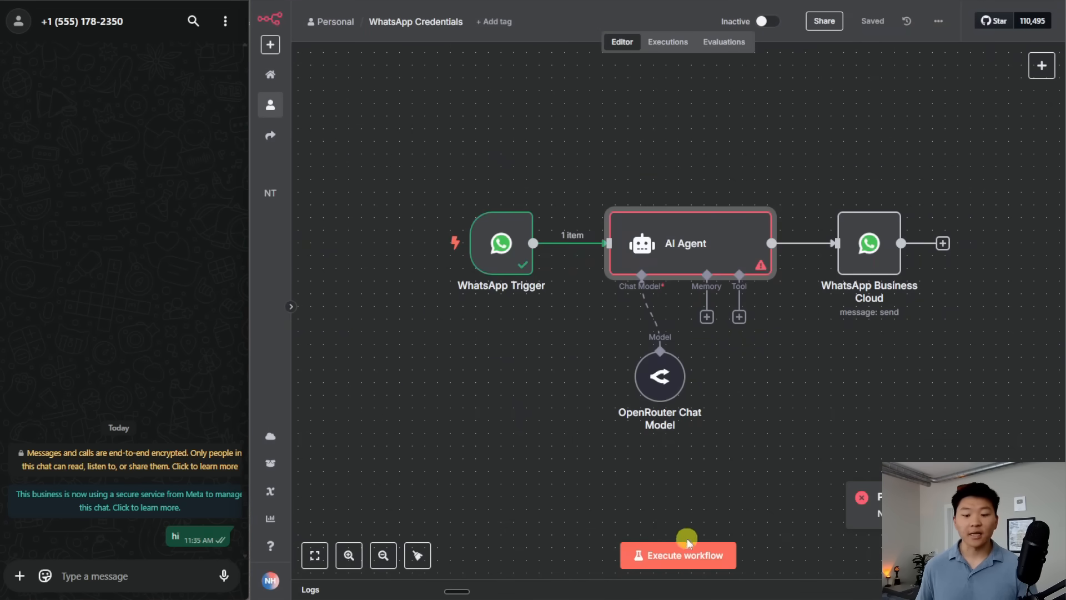
- Execute the workflow again and send 'hello' to get the 'test' reply
click(677, 554)
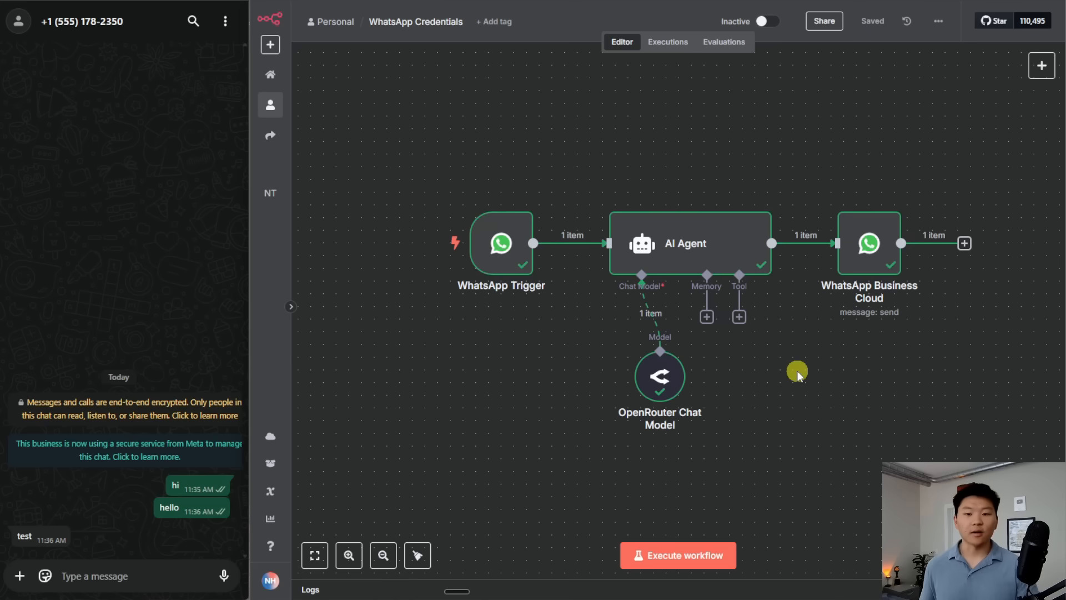
mouse_move(720, 248)
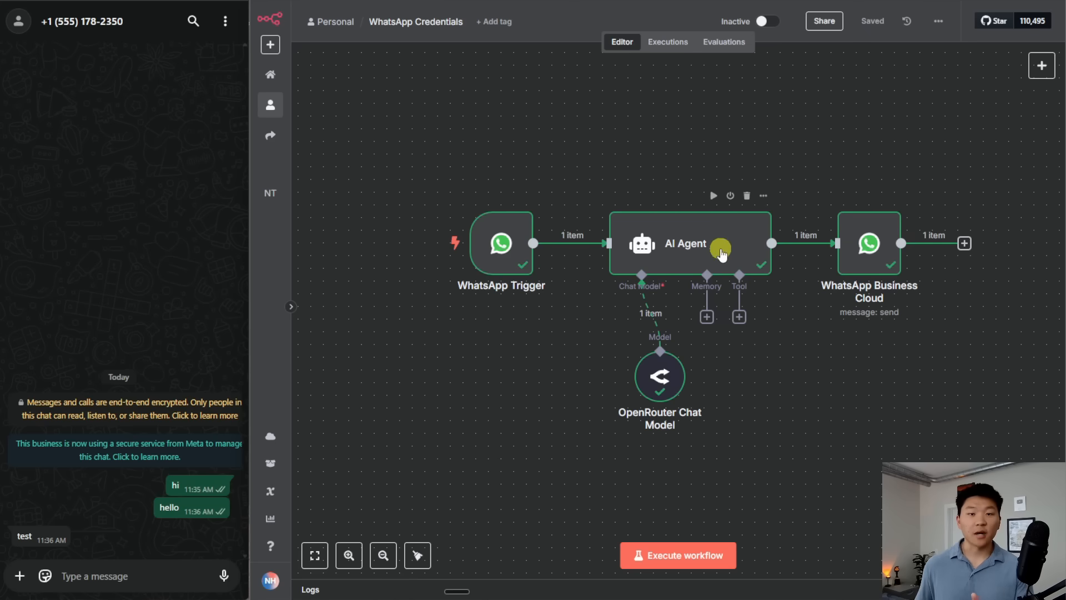
mouse_move(869, 261)
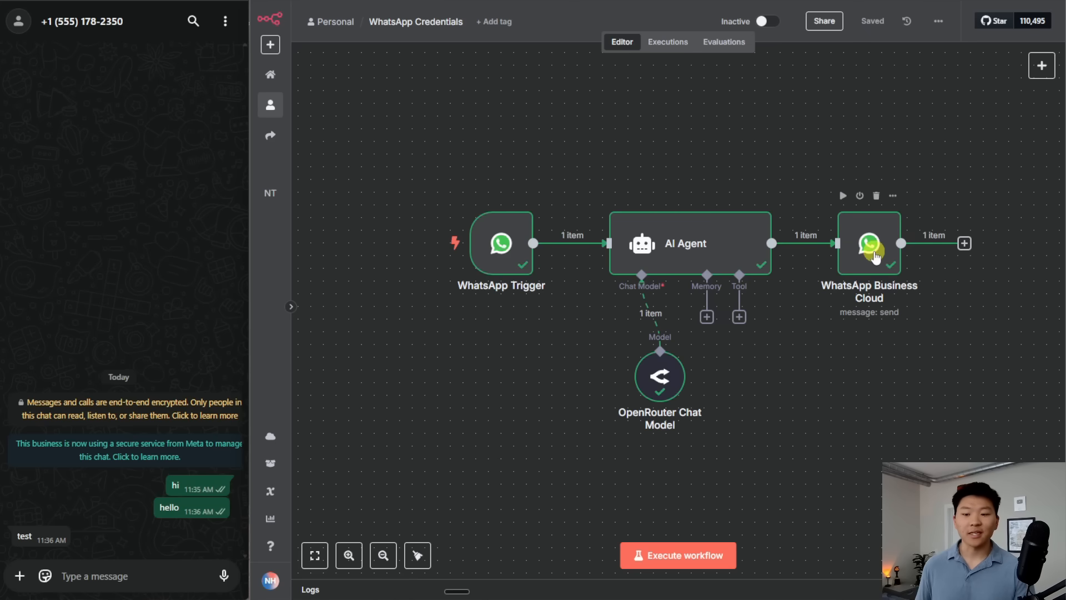
- Map the AI Agent output into the WhatsApp node's Text Body, then save
double_click(868, 243)
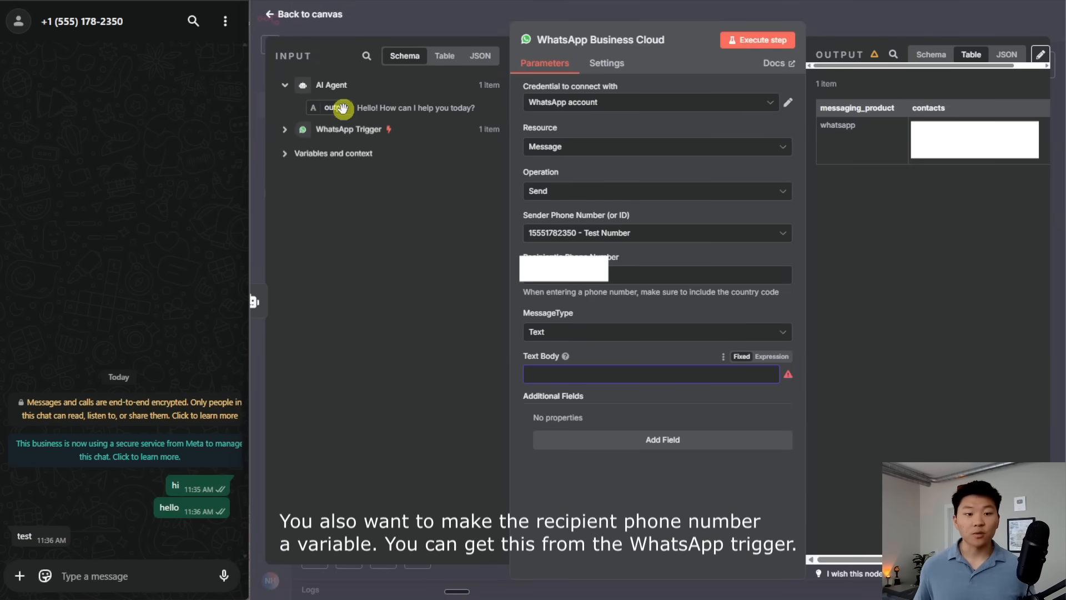
click(649, 373)
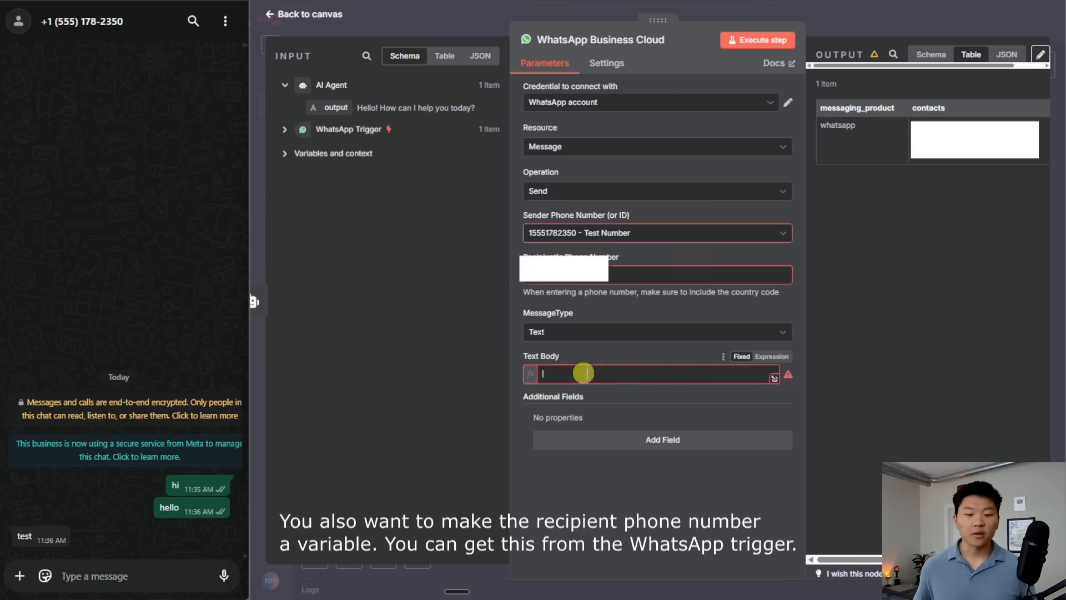
click(302, 15)
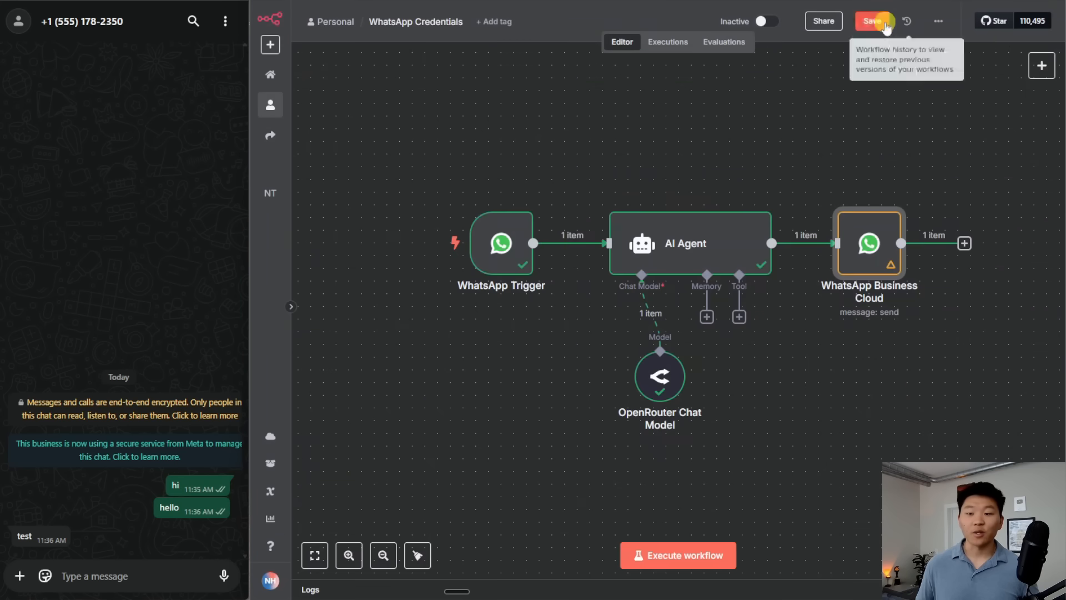
click(873, 21)
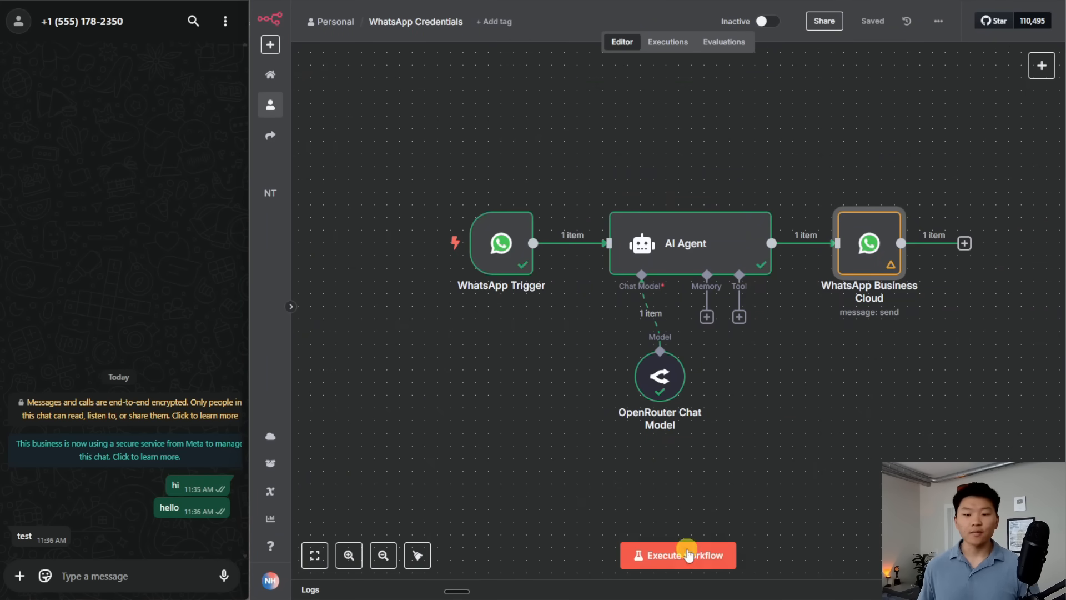
- Execute the workflow and send 'tell me a joke' to receive the agent's joke
click(677, 555)
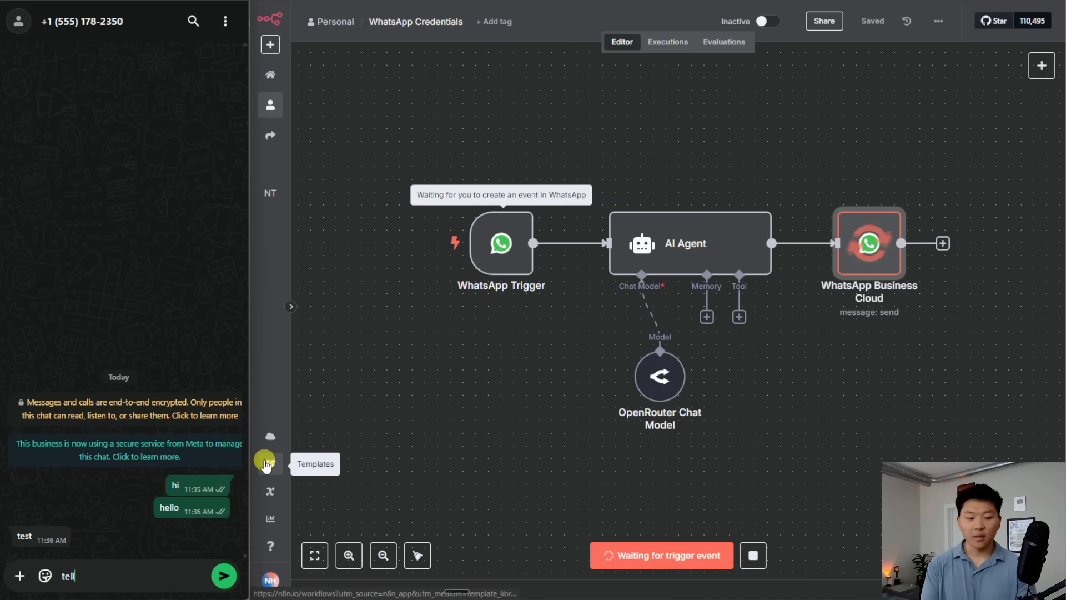
click(223, 576)
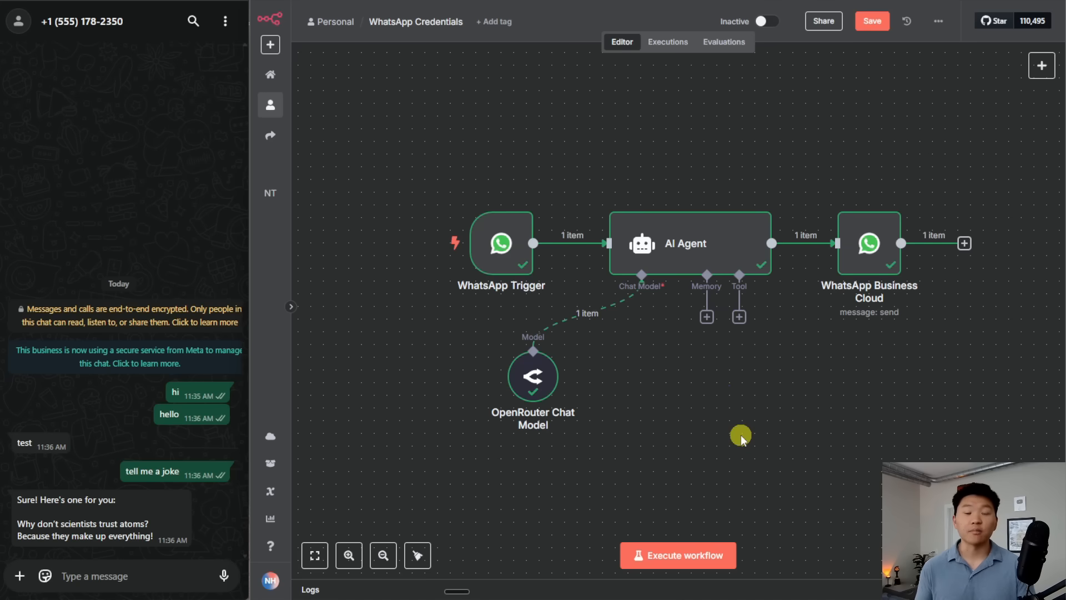
- Save the workflow after the successful joke test
click(871, 22)
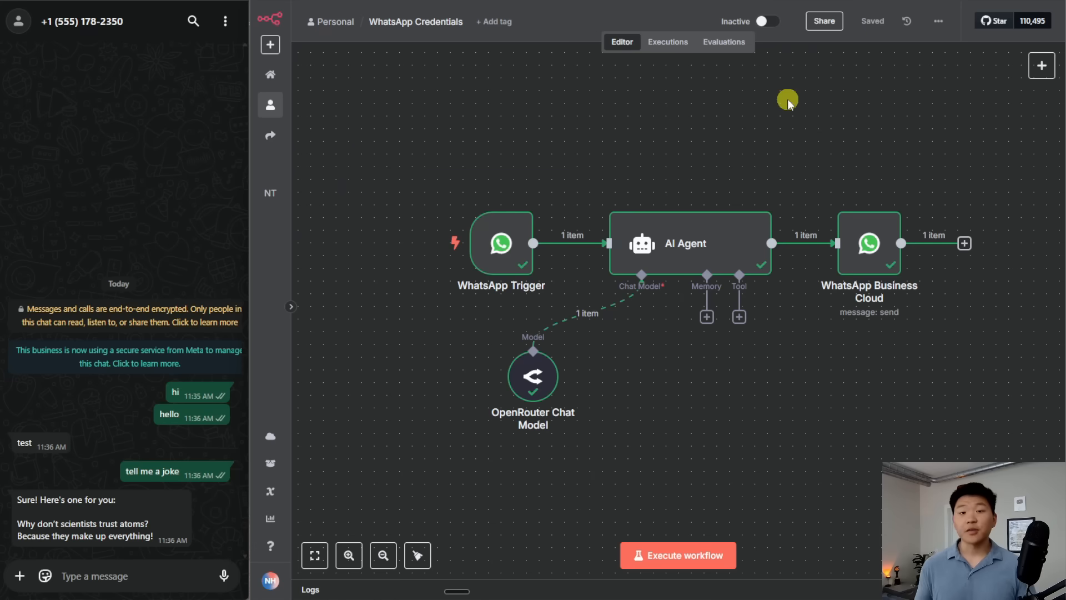
mouse_move(738, 187)
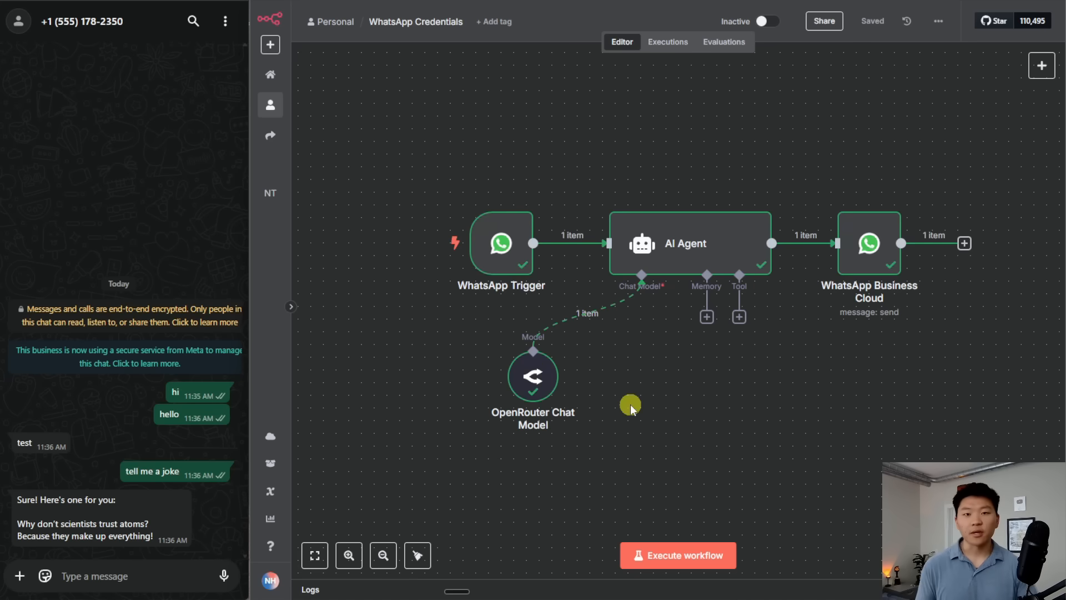
mouse_move(578, 398)
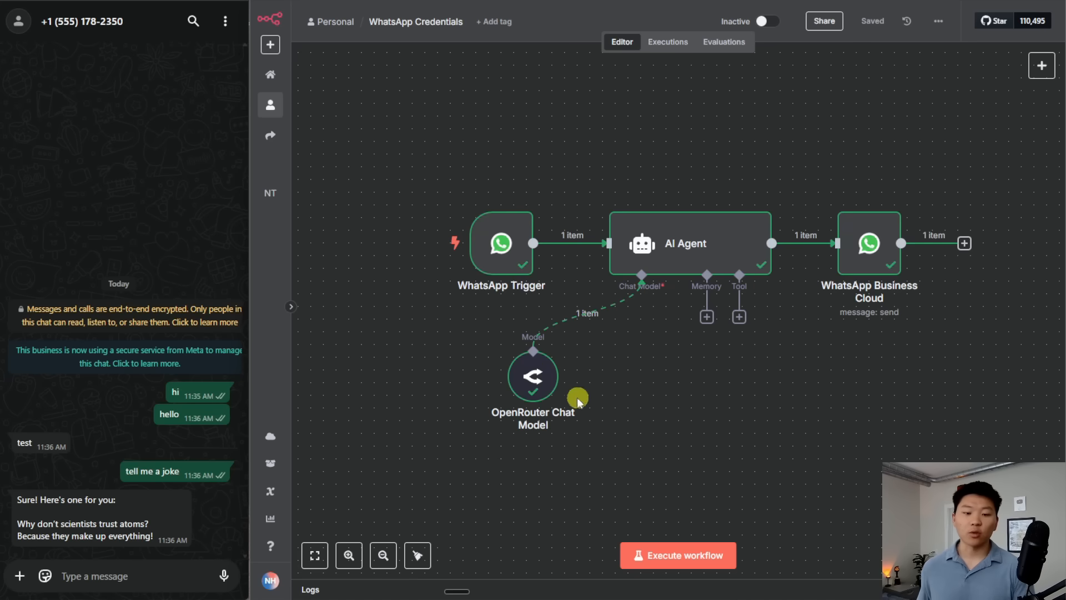
mouse_move(624, 381)
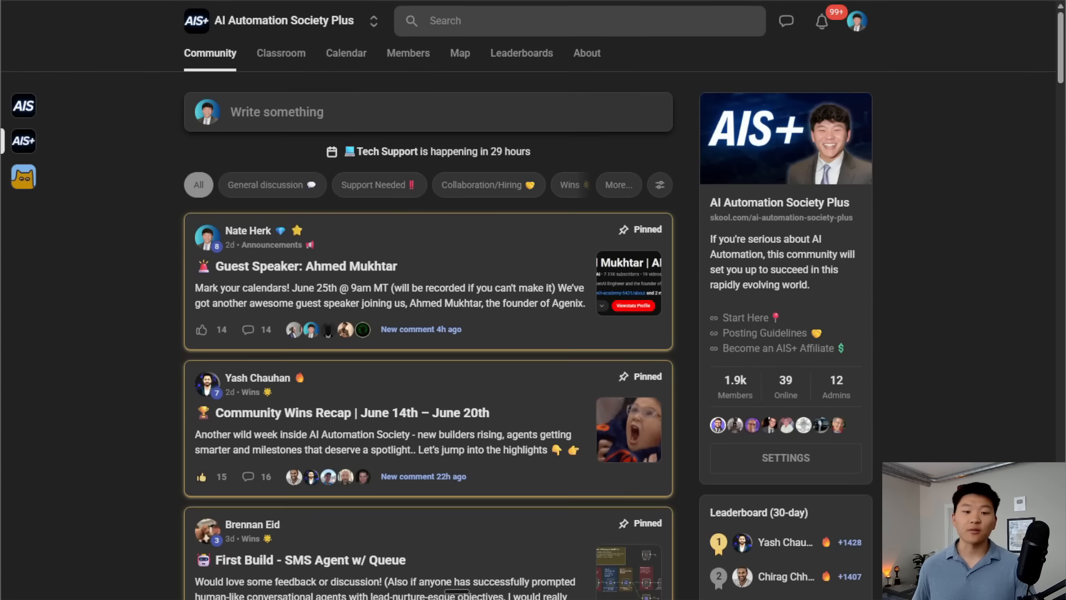
mouse_move(689, 284)
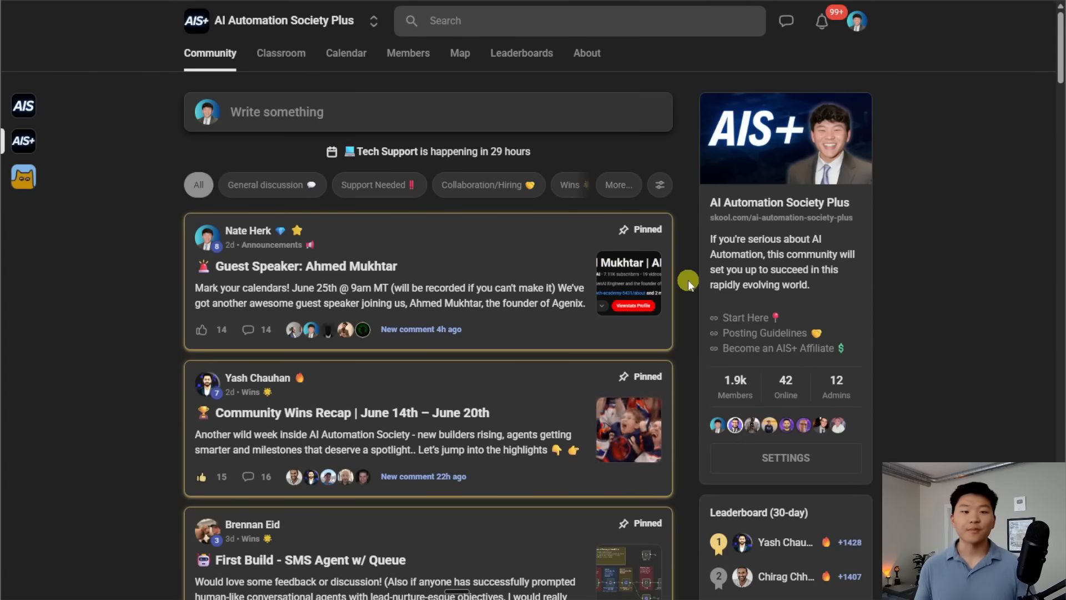
- Open the AI Automation Society Plus Classroom and return to its course grid
click(280, 53)
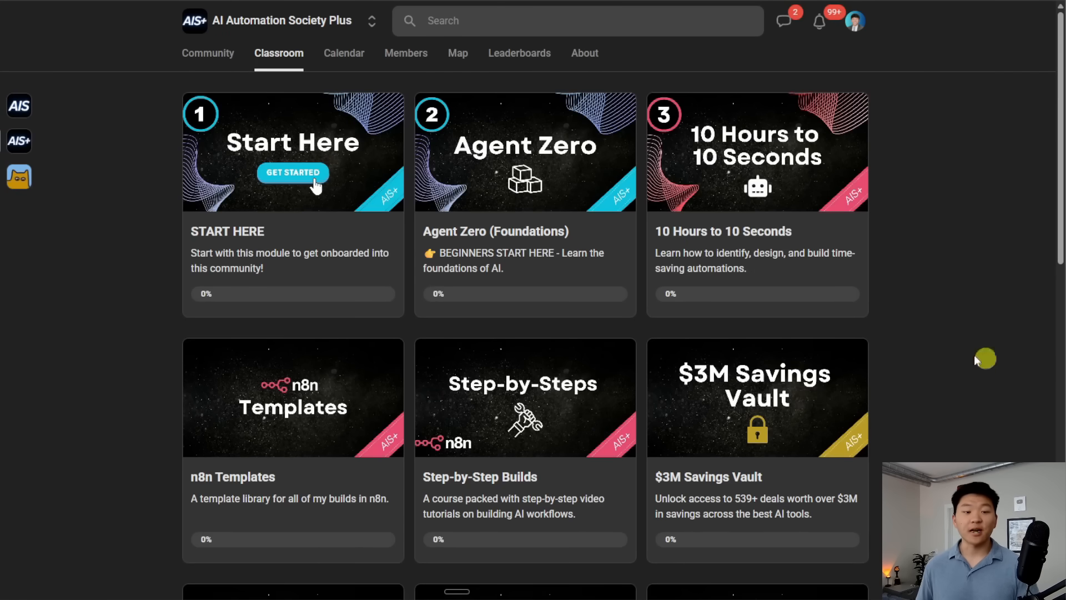
mouse_move(589, 257)
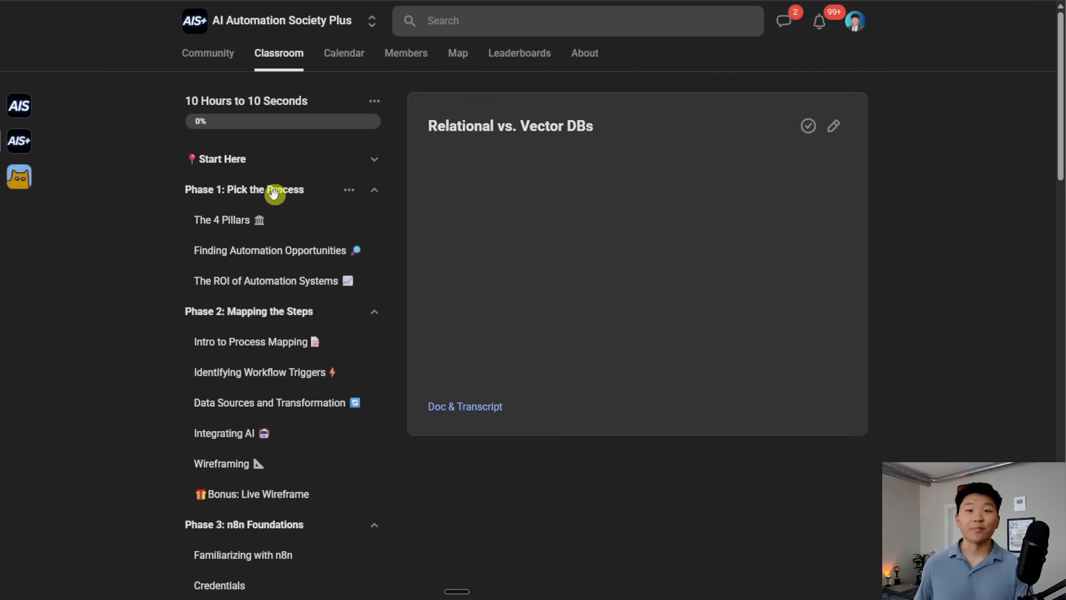
click(279, 53)
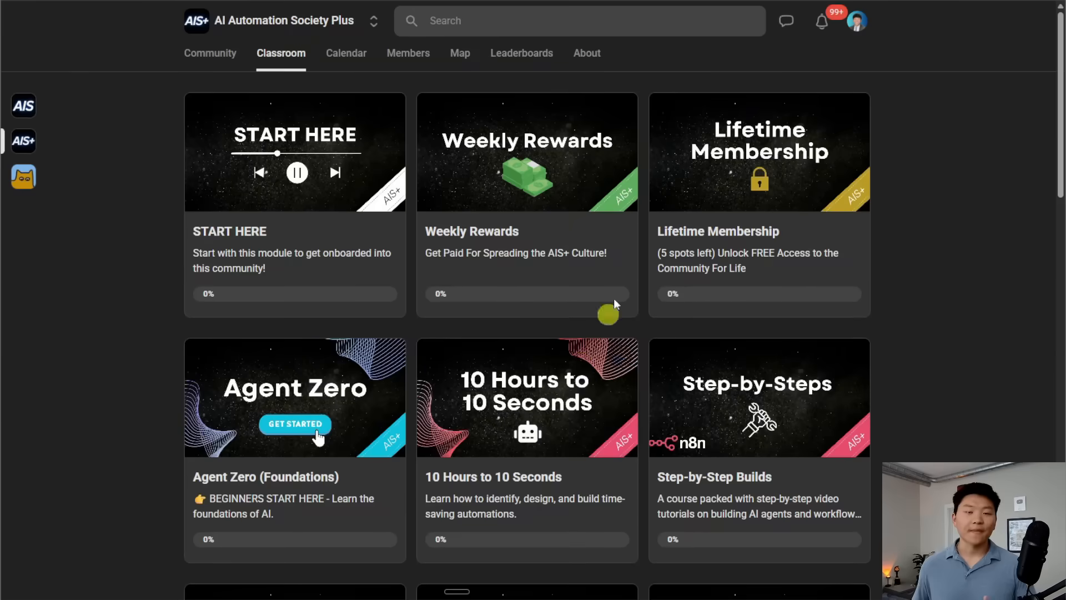